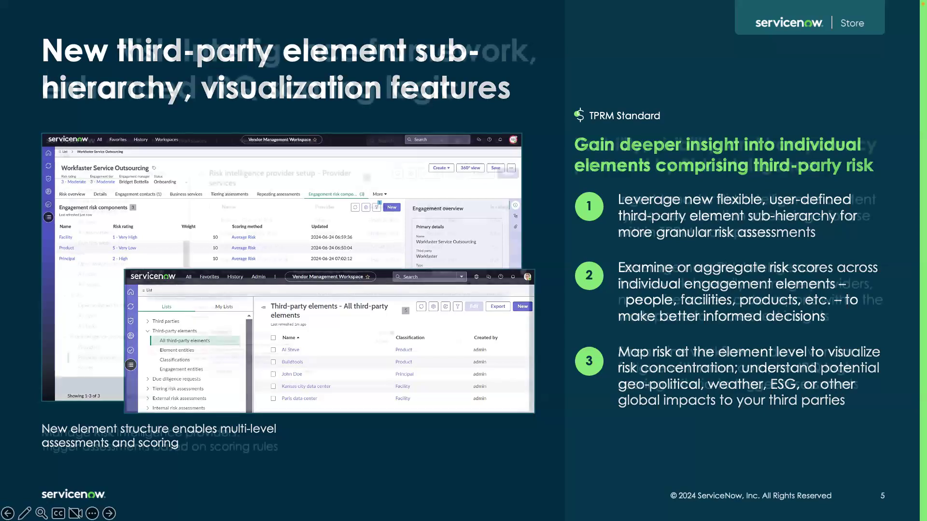
Leave the slide deck and return to the Vendor Management Workspace risk overview landing page.
{"action": "left_click", "coordinate": [108, 512]}
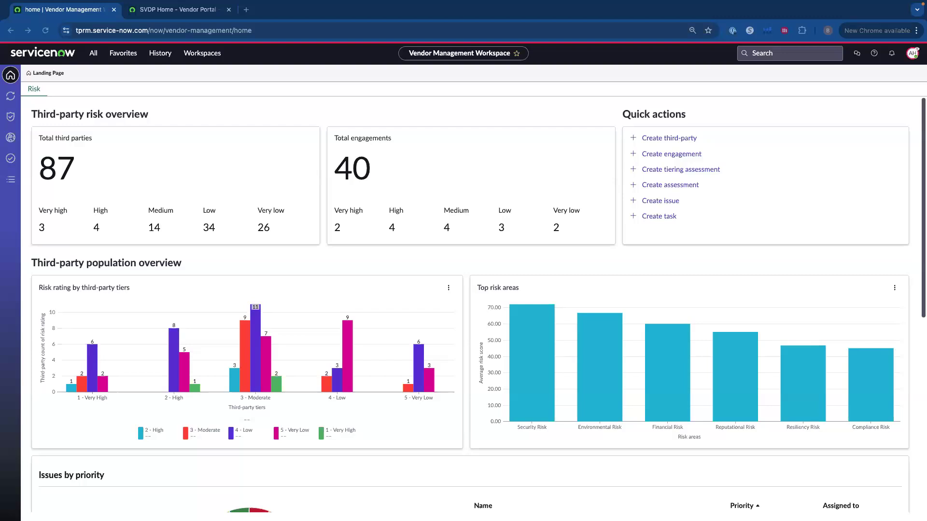
{"action": "mouse_move", "coordinate": [204, 96]}
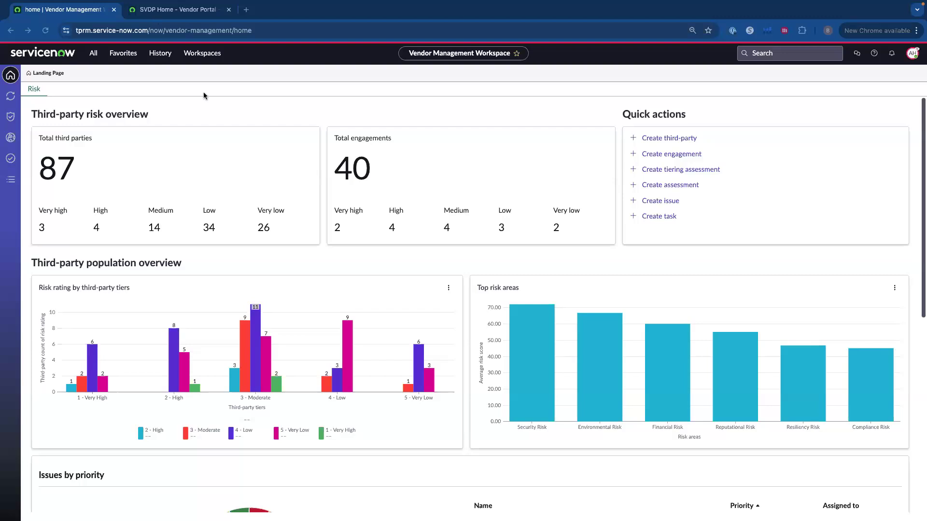
{"action": "mouse_move", "coordinate": [223, 111]}
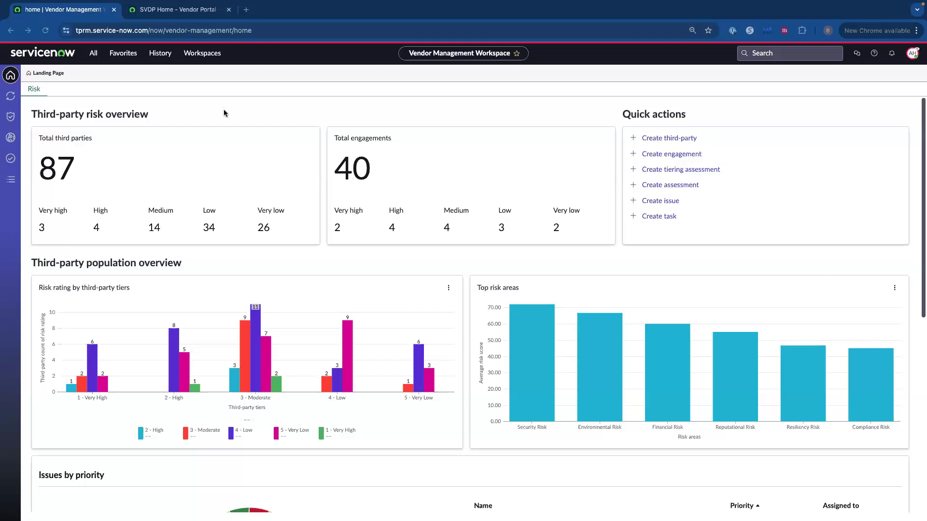
Show the Due diligence management page with its three IRQ-process requests.
{"action": "left_click", "coordinate": [11, 97]}
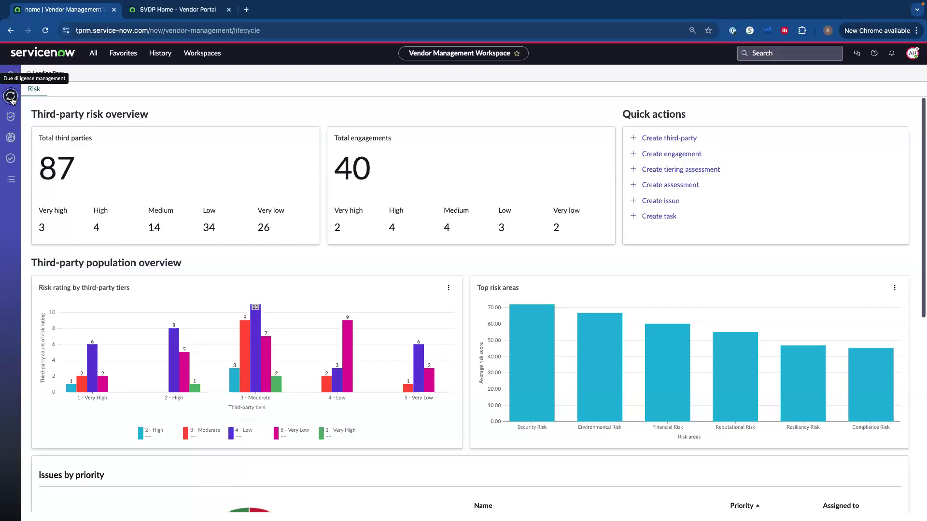
{"action": "left_click", "coordinate": [11, 96]}
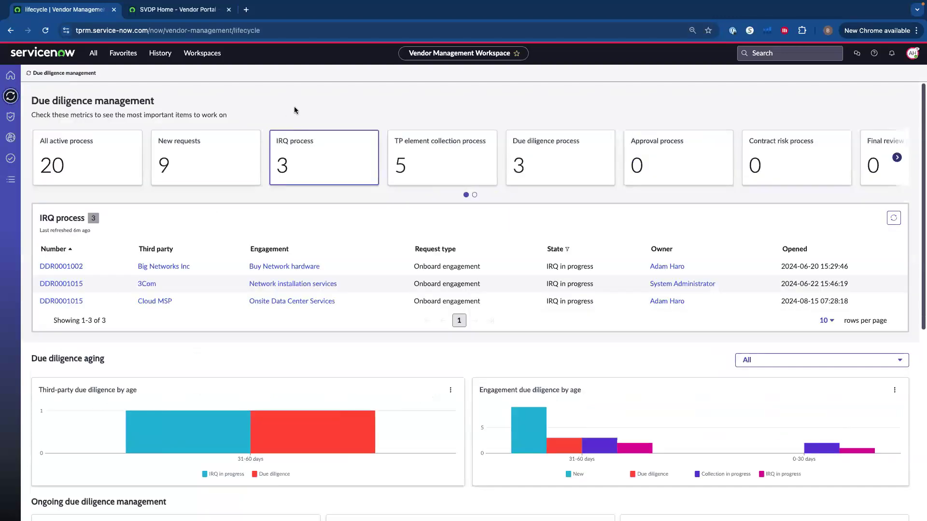
{"action": "mouse_move", "coordinate": [135, 100]}
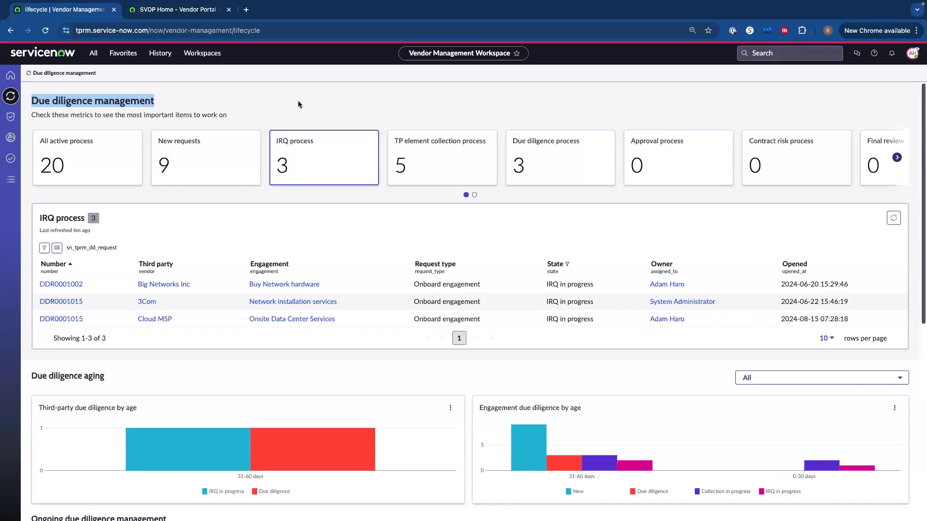
{"action": "mouse_move", "coordinate": [344, 104]}
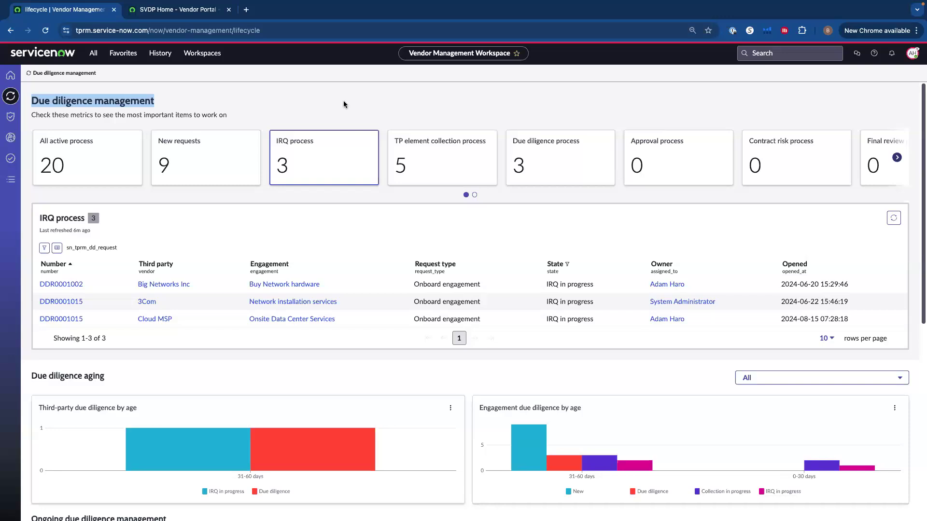
{"action": "mouse_move", "coordinate": [447, 148]}
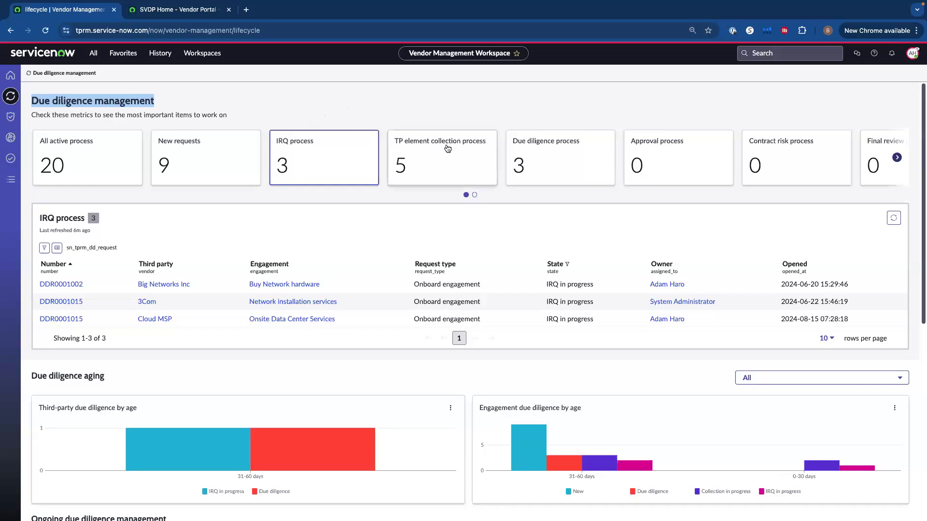
{"action": "mouse_move", "coordinate": [448, 169]}
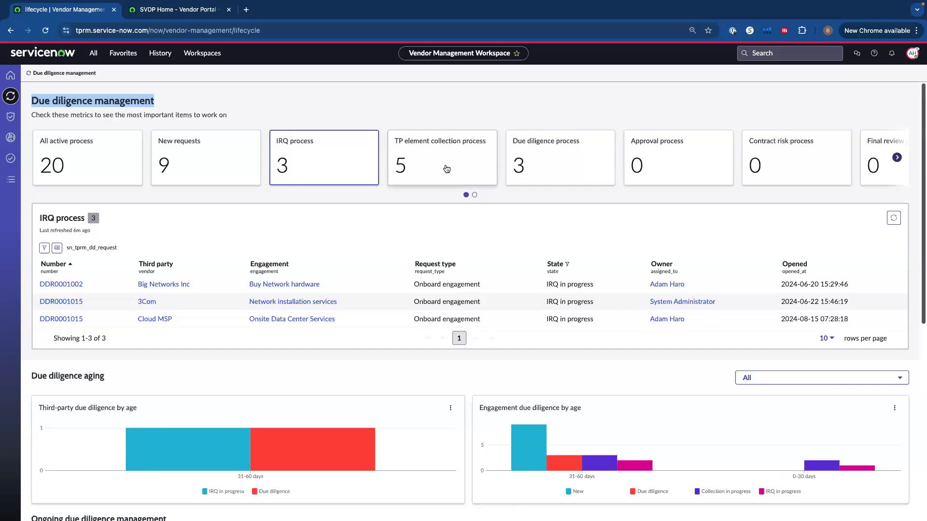
{"action": "mouse_move", "coordinate": [394, 146]}
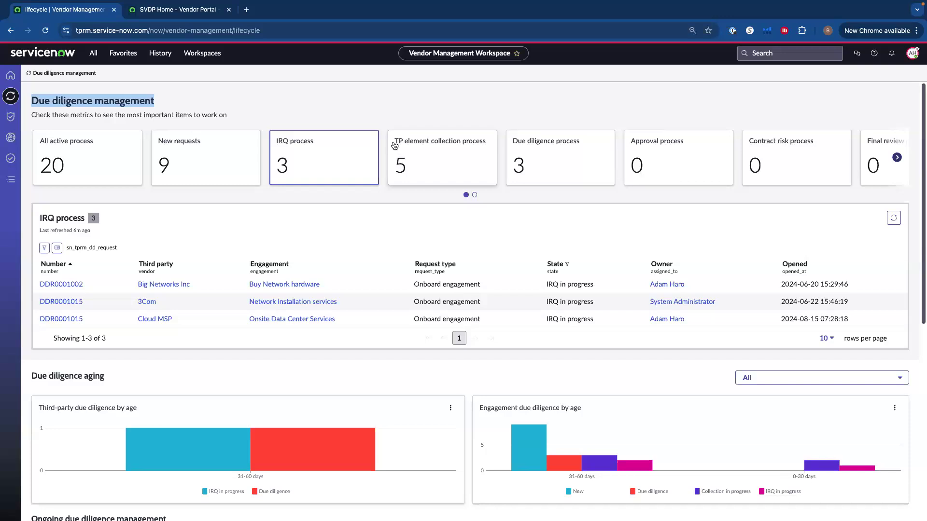
{"action": "mouse_move", "coordinate": [454, 165]}
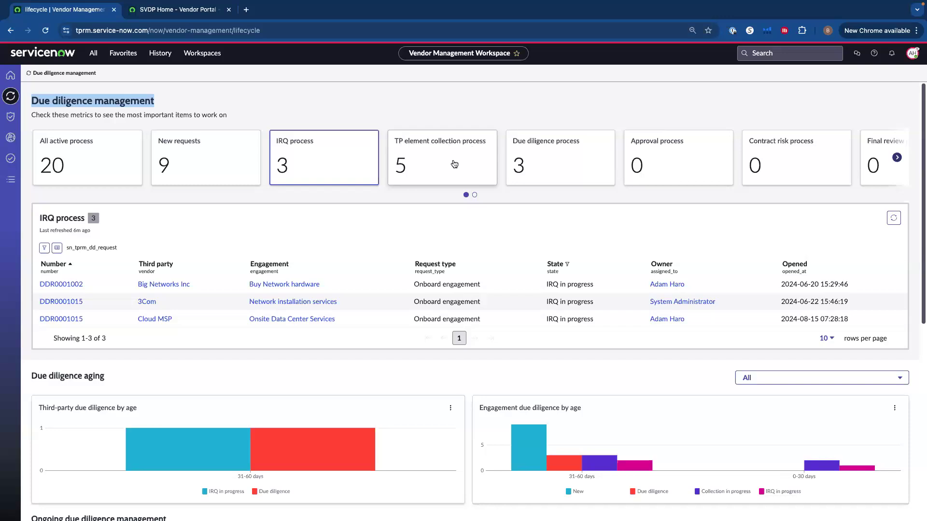
{"action": "mouse_move", "coordinate": [431, 167]}
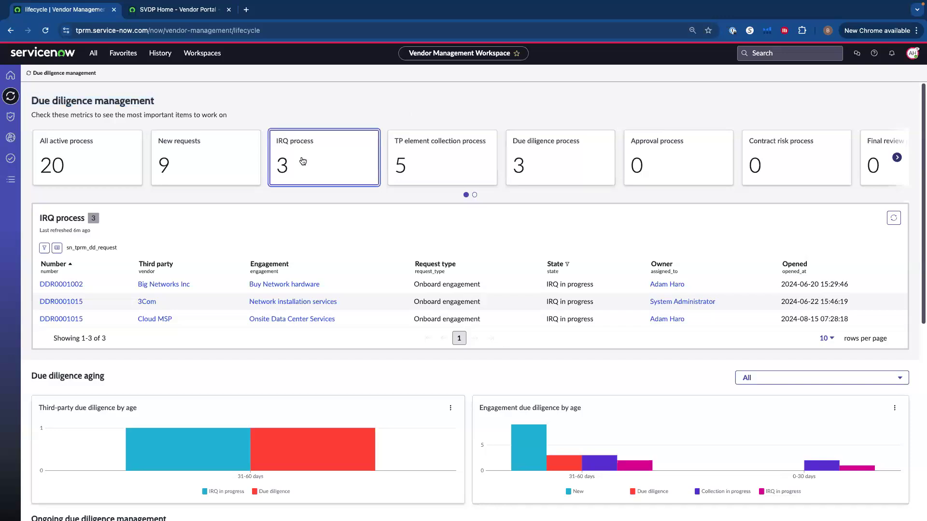
{"action": "mouse_move", "coordinate": [317, 178]}
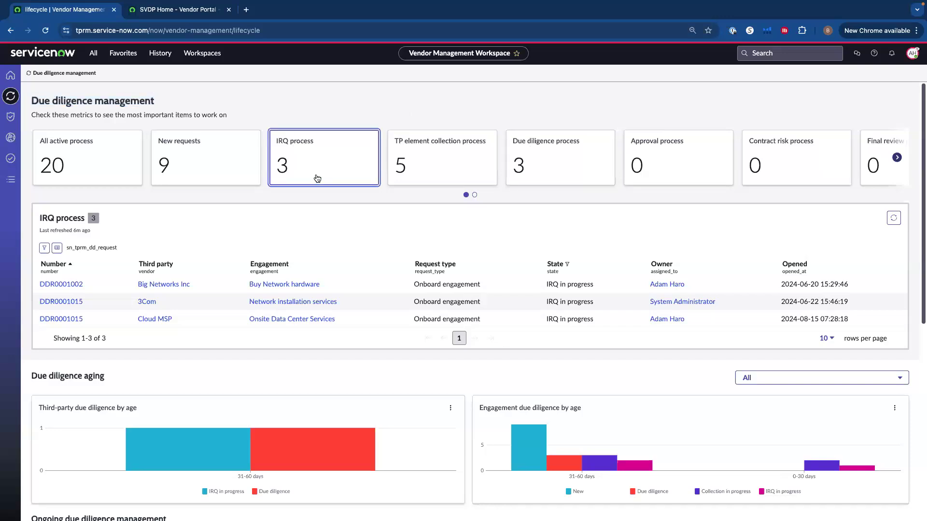
{"action": "mouse_move", "coordinate": [323, 172]}
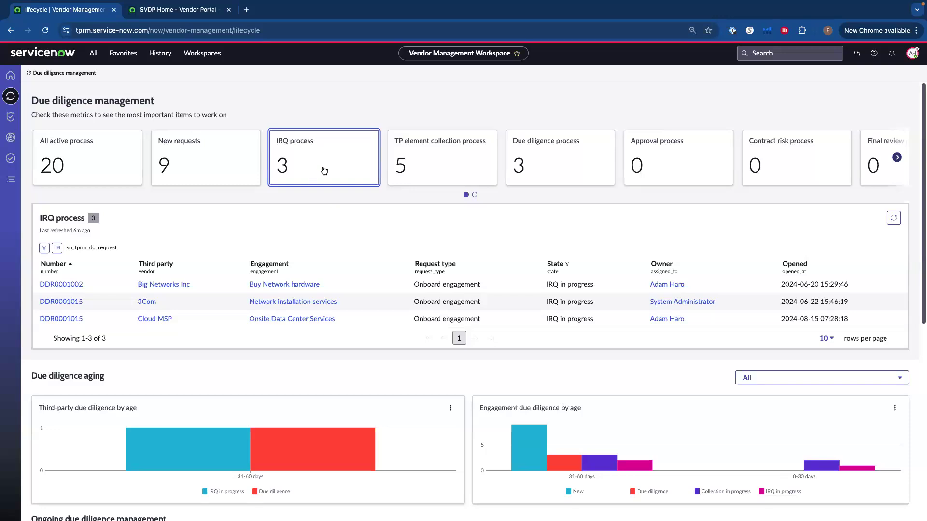
{"action": "mouse_move", "coordinate": [119, 313]}
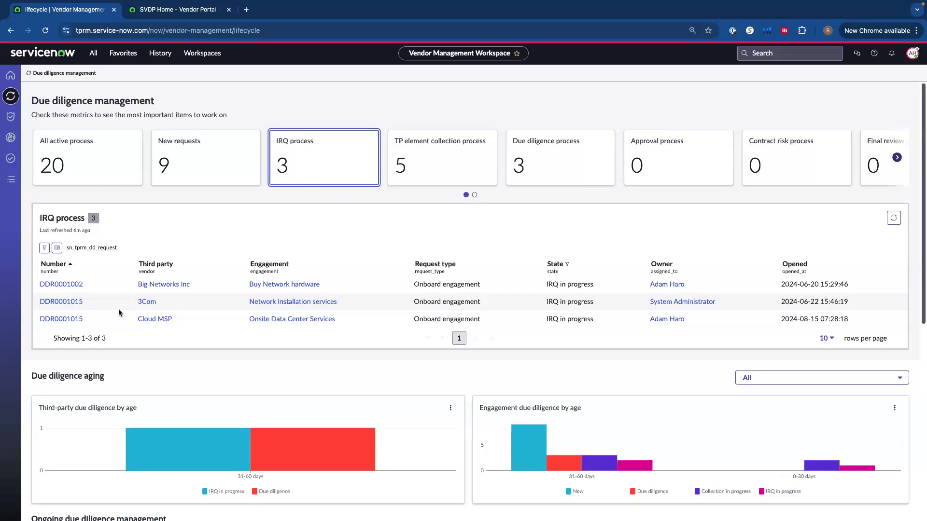
{"action": "mouse_move", "coordinate": [61, 320]}
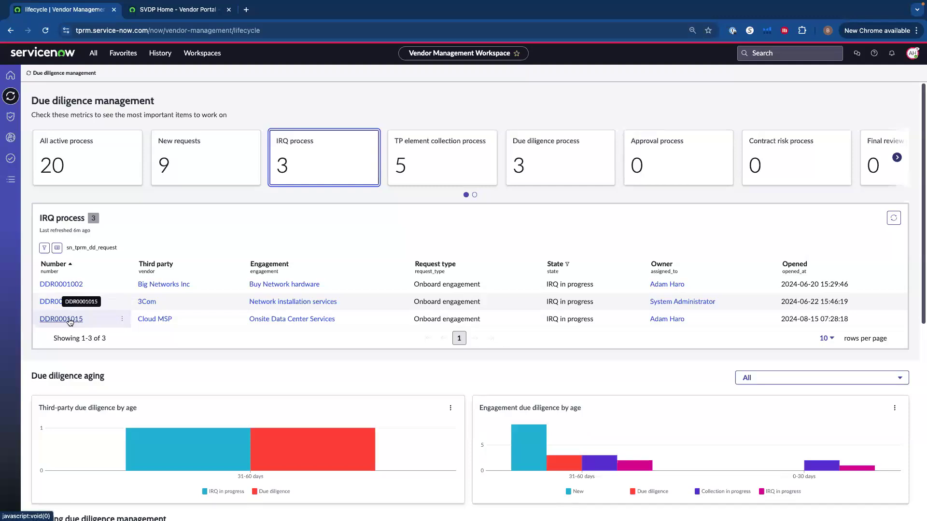
From DDR0001015 open inherent risk assessment INA0001011 and view its IRQ questionnaire list.
{"action": "left_click", "coordinate": [61, 319]}
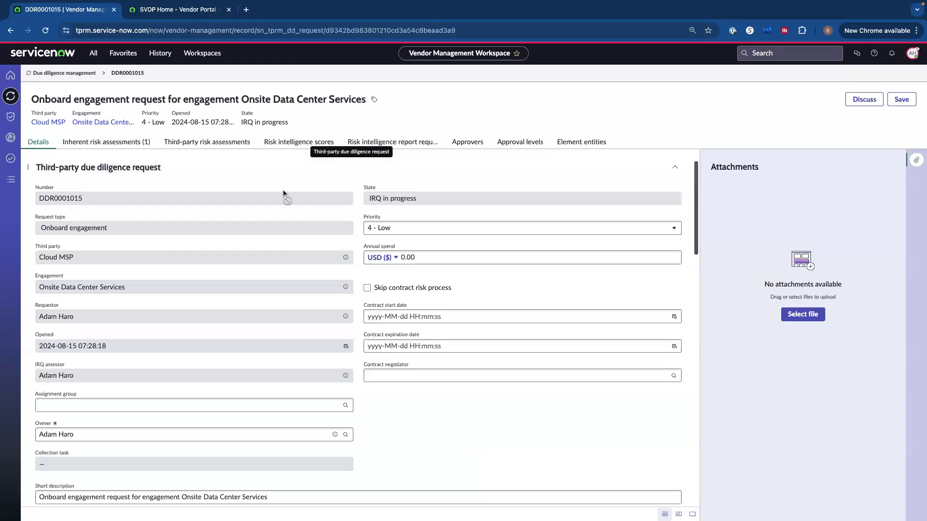
{"action": "mouse_move", "coordinate": [150, 159]}
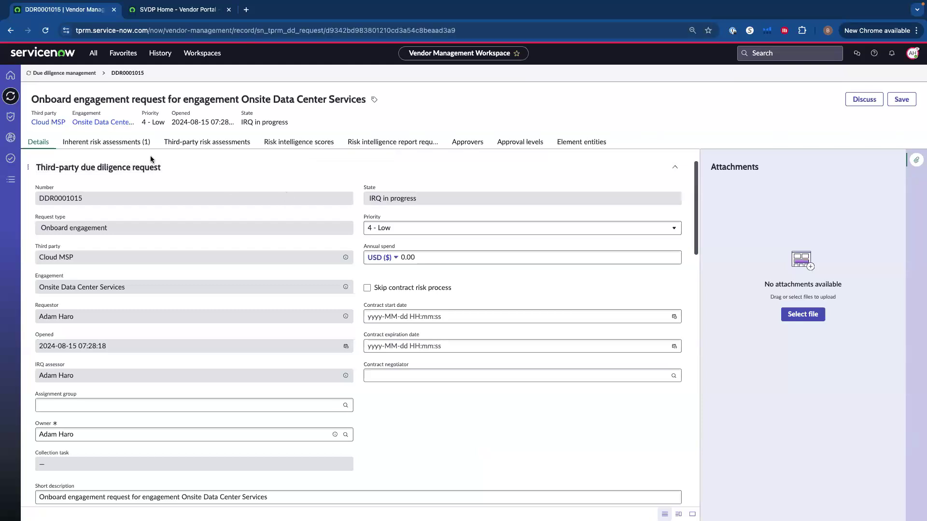
{"action": "left_click", "coordinate": [106, 142]}
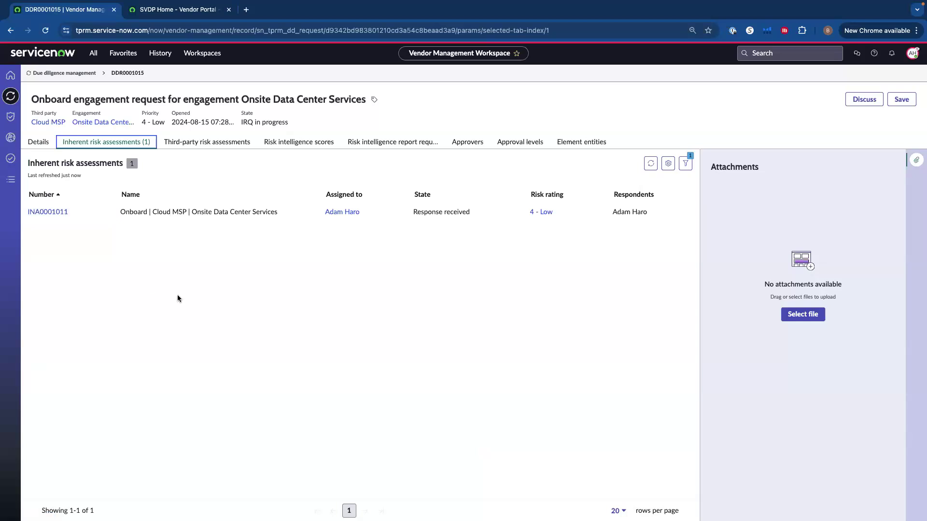
{"action": "mouse_move", "coordinate": [48, 211]}
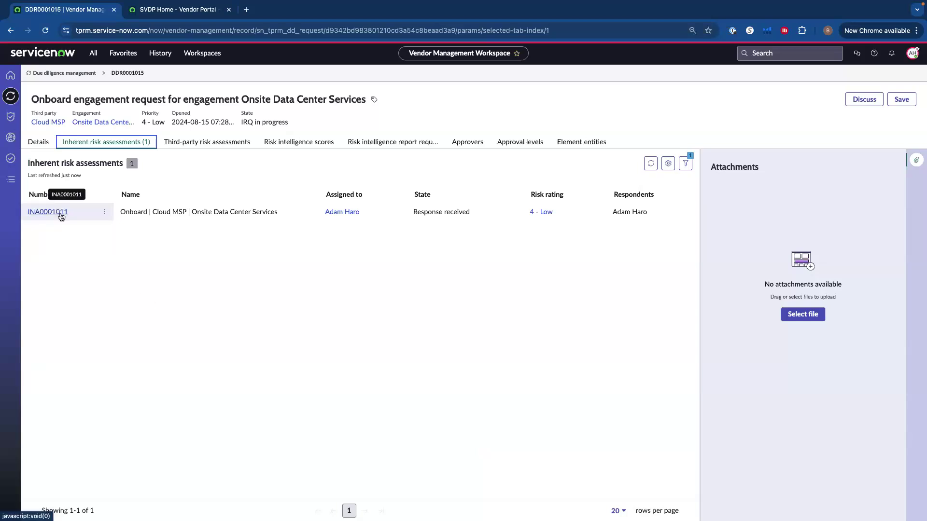
{"action": "left_click", "coordinate": [47, 211]}
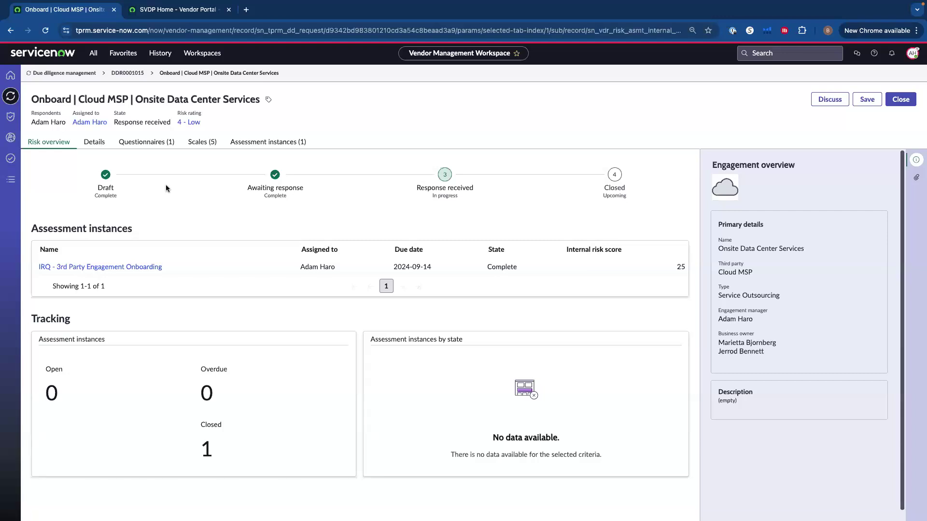
{"action": "left_click", "coordinate": [146, 142]}
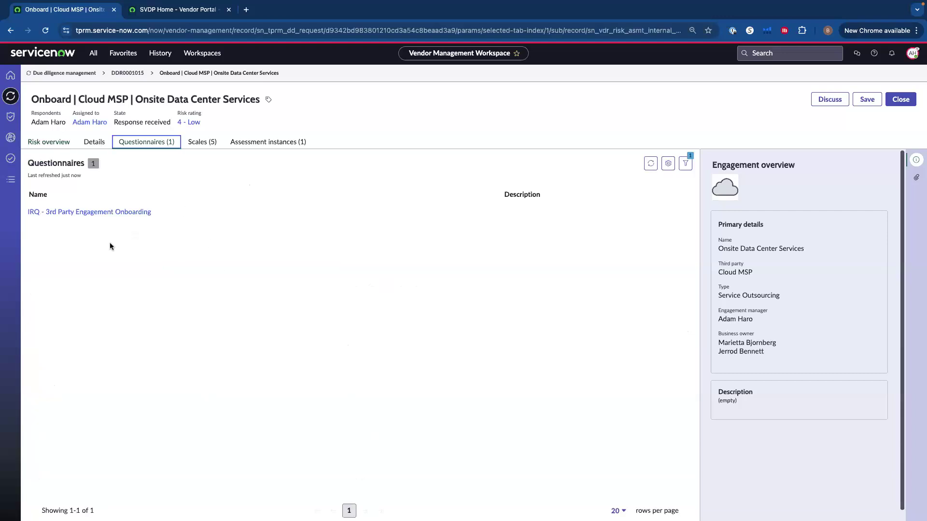
{"action": "mouse_move", "coordinate": [107, 231]}
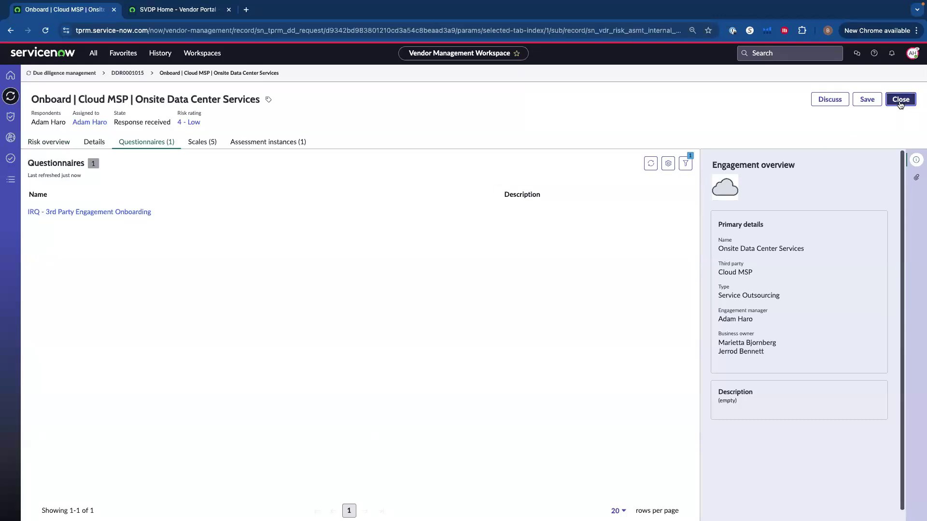
{"action": "left_click", "coordinate": [899, 99]}
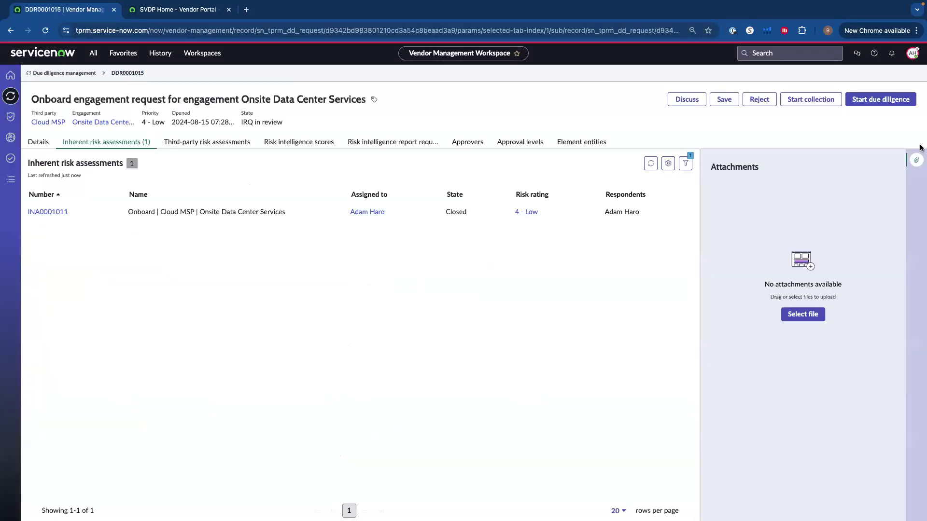
{"action": "mouse_move", "coordinate": [880, 99]}
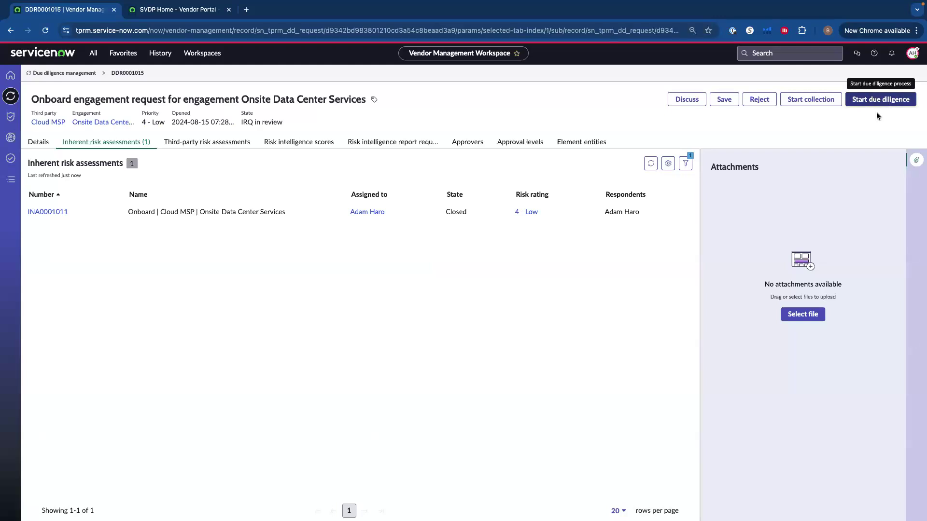
{"action": "mouse_move", "coordinate": [820, 128]}
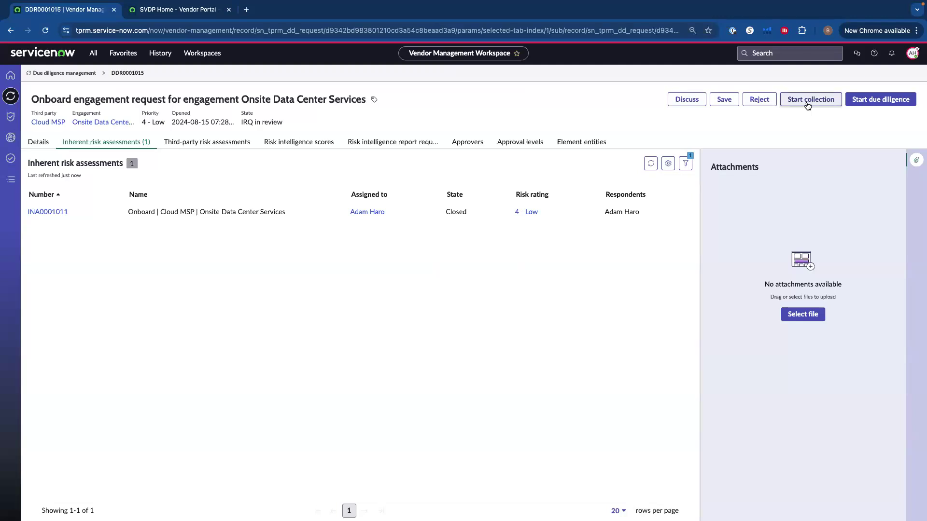
{"action": "left_click", "coordinate": [811, 99]}
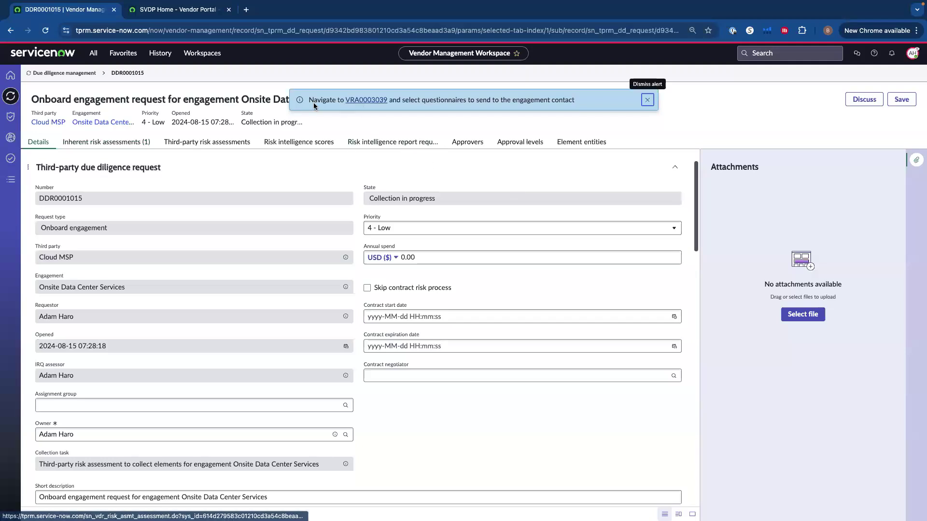
{"action": "mouse_move", "coordinate": [417, 100]}
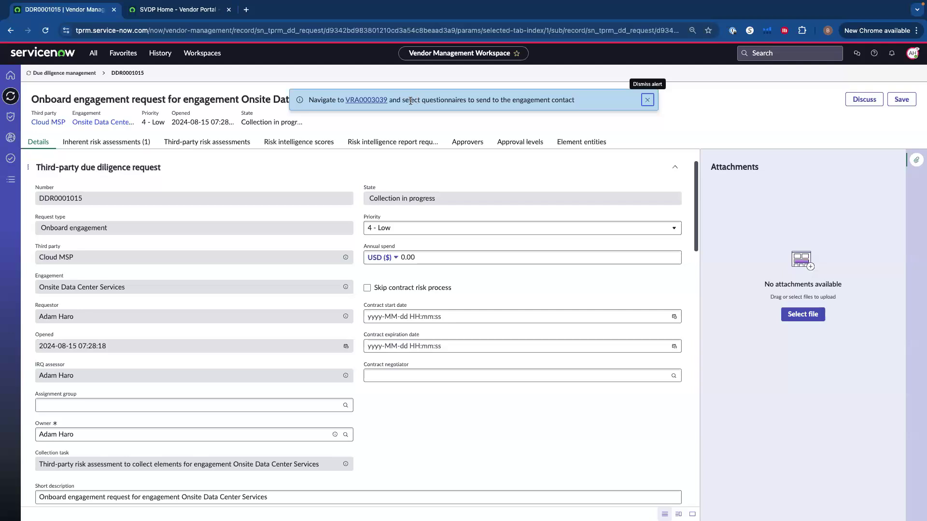
{"action": "mouse_move", "coordinate": [366, 100]}
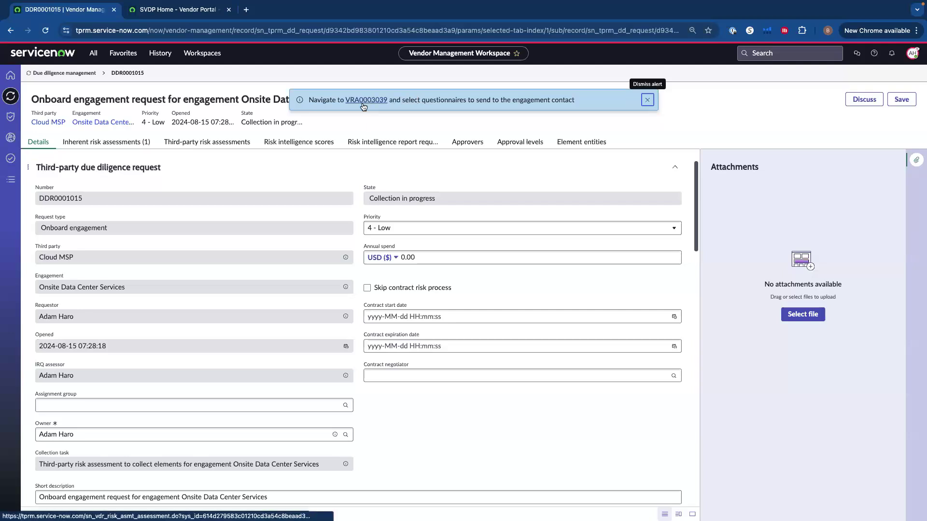
Go to risk assessment VRA0003039's Questionnaires list and start adding a questionnaire.
{"action": "left_click", "coordinate": [365, 99]}
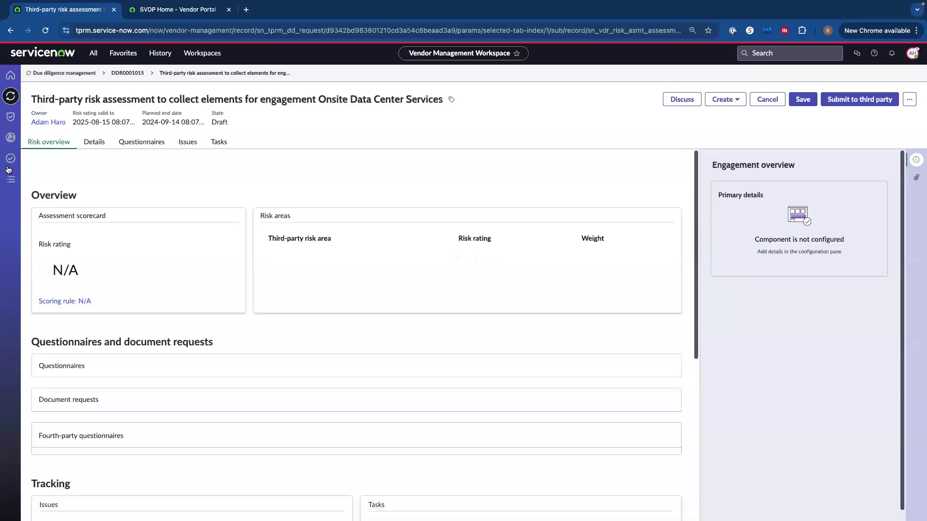
{"action": "left_click", "coordinate": [141, 142]}
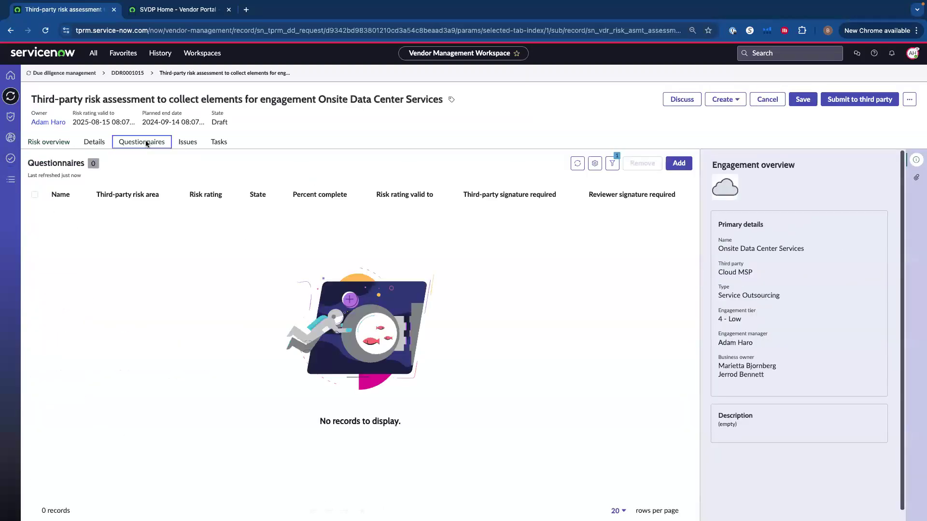
{"action": "left_click", "coordinate": [679, 163]}
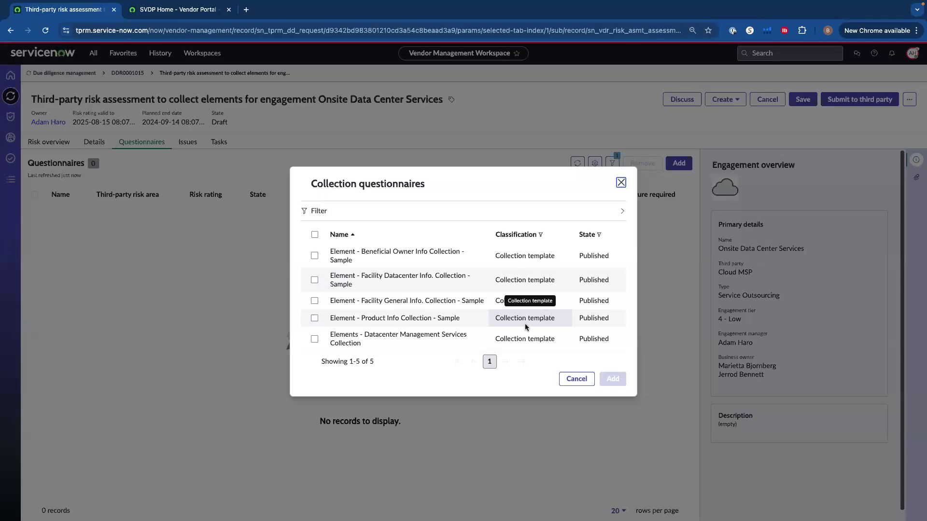
{"action": "mouse_move", "coordinate": [444, 266]}
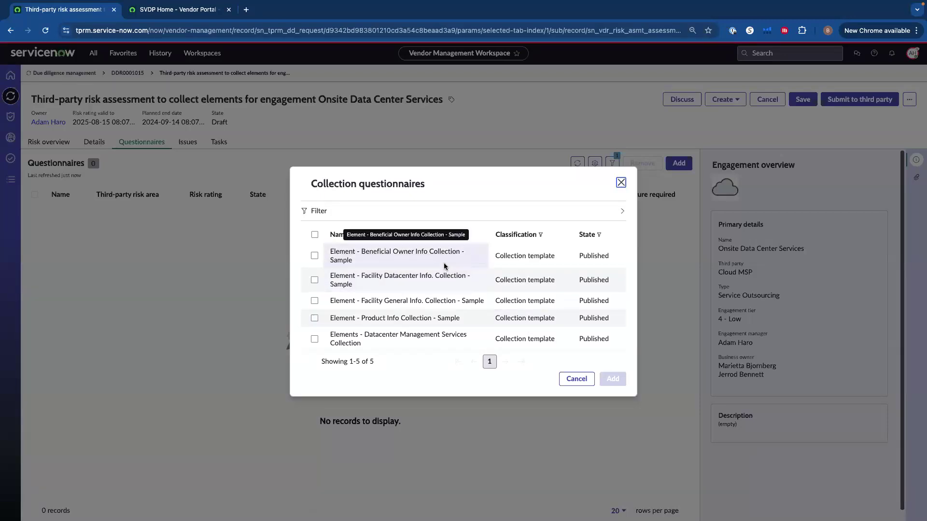
Add Elements - Datacenter Management Services Collection and submit the assessment to the third party.
{"action": "left_click", "coordinate": [314, 339]}
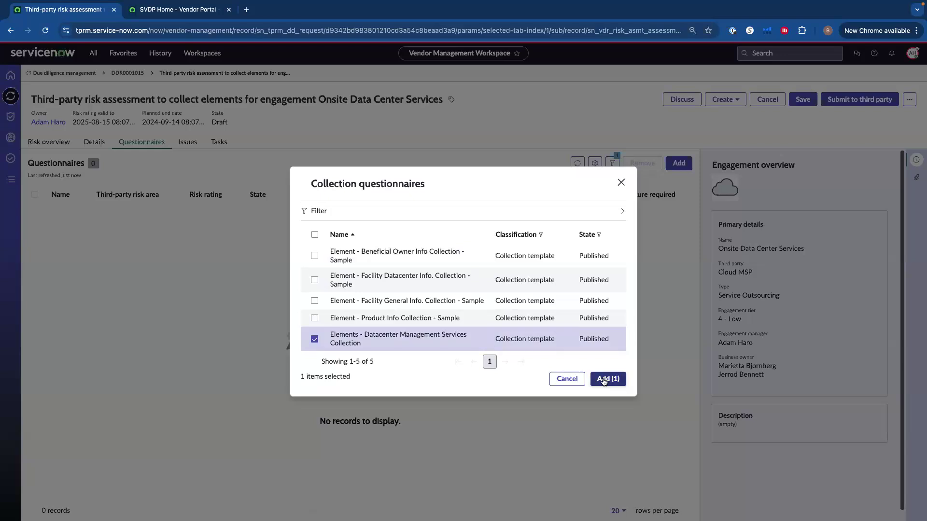
{"action": "left_click", "coordinate": [608, 378]}
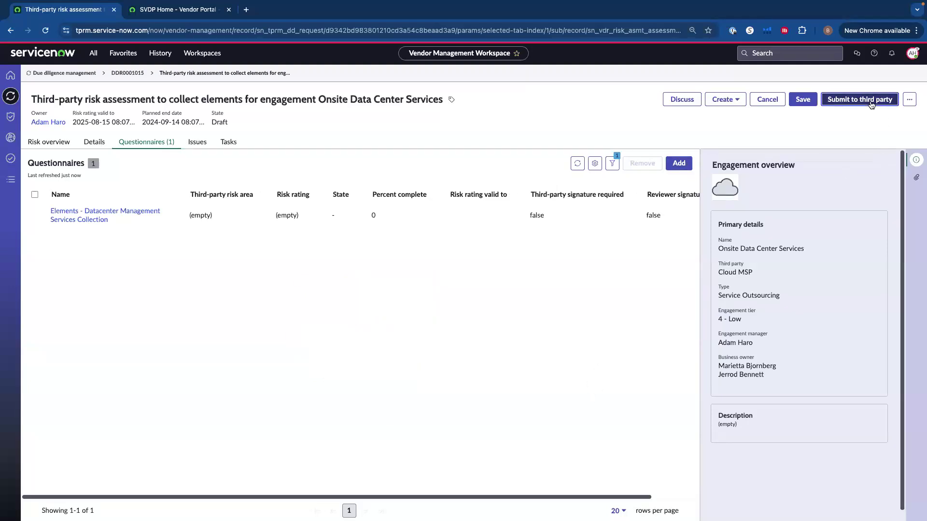
{"action": "left_click", "coordinate": [859, 98]}
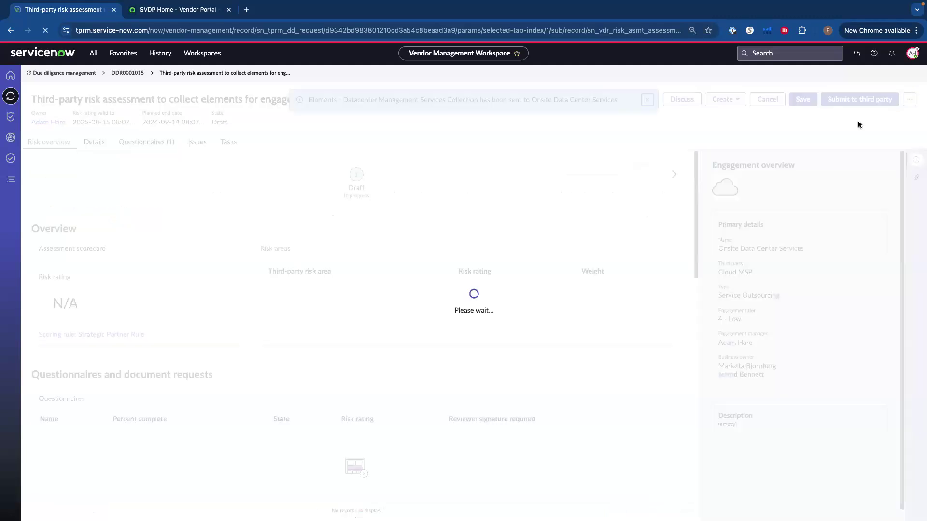
Confirm the assessment is Submitted to third party and impersonate the vendor contact from recent users.
{"action": "left_click", "coordinate": [859, 99]}
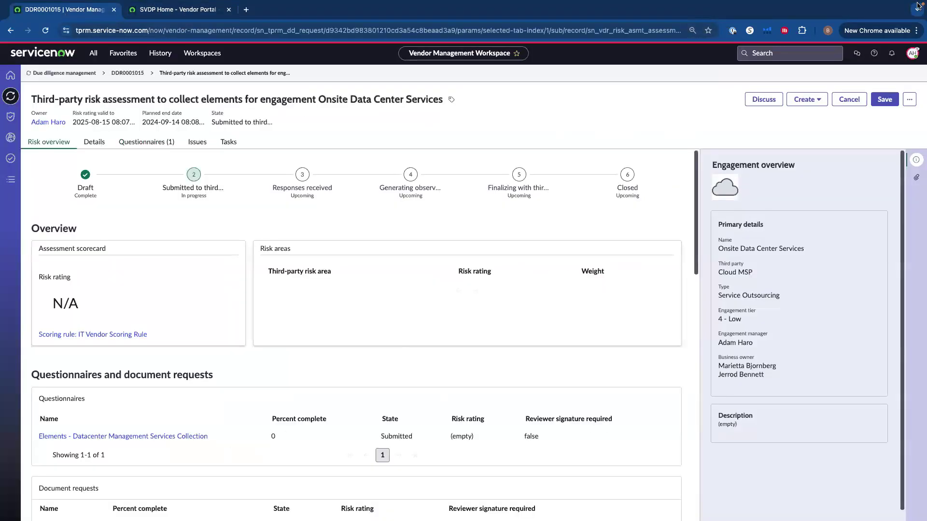
{"action": "left_click", "coordinate": [913, 53]}
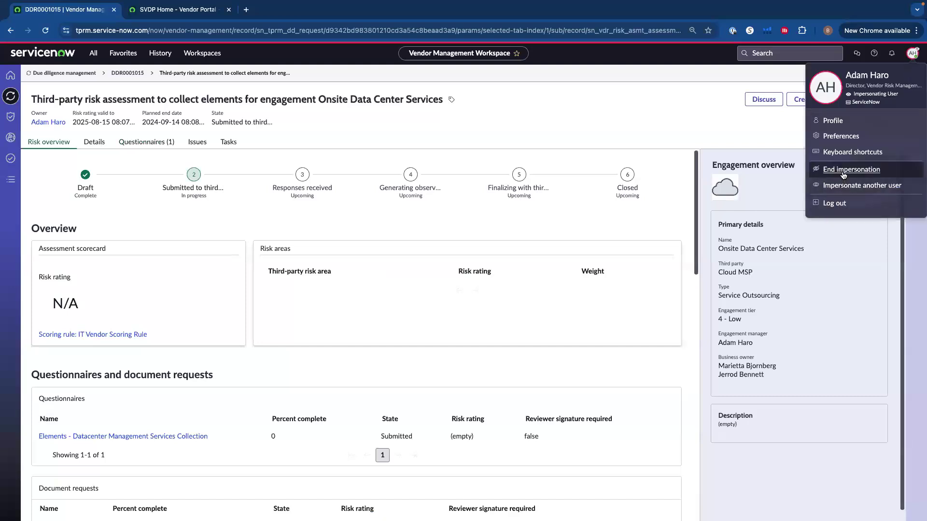
{"action": "left_click", "coordinate": [863, 186]}
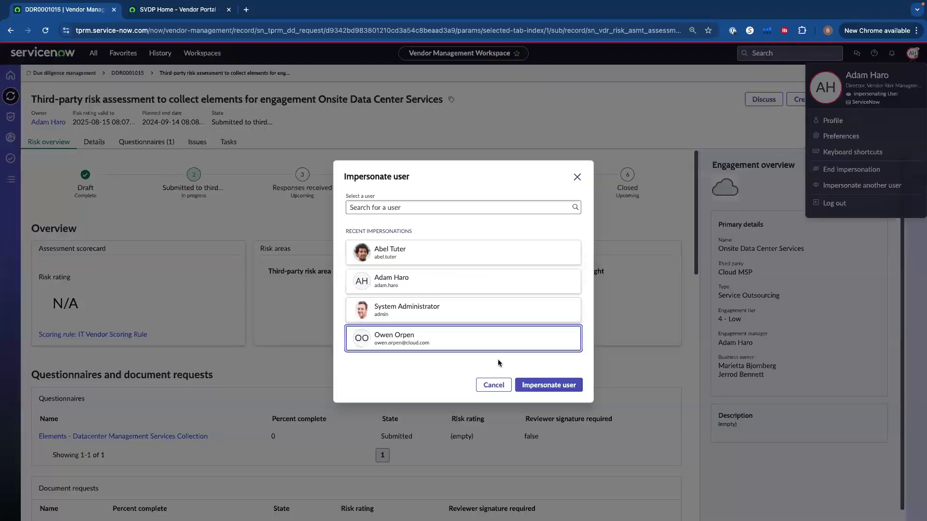
{"action": "left_click", "coordinate": [547, 385]}
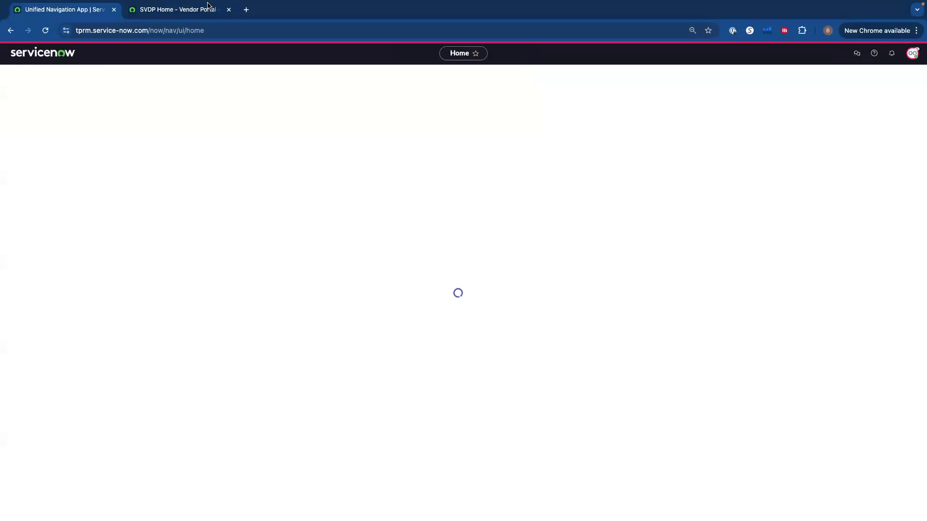
In the Vendor Portal, open Onsite Data Center Services' assessment and its Datacenter Management Services Collection questionnaire.
{"action": "left_click", "coordinate": [178, 10]}
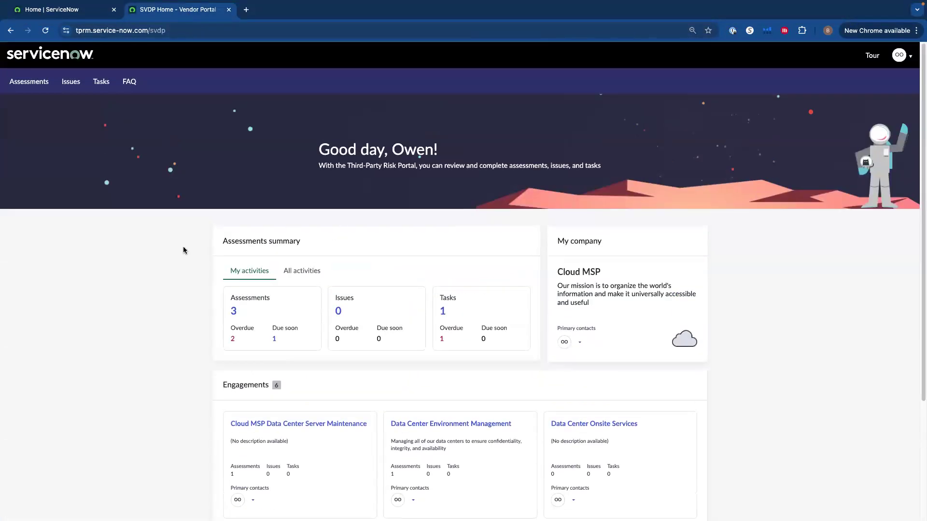
{"action": "scroll", "scroll_direction": "down", "scroll_amount": 3}
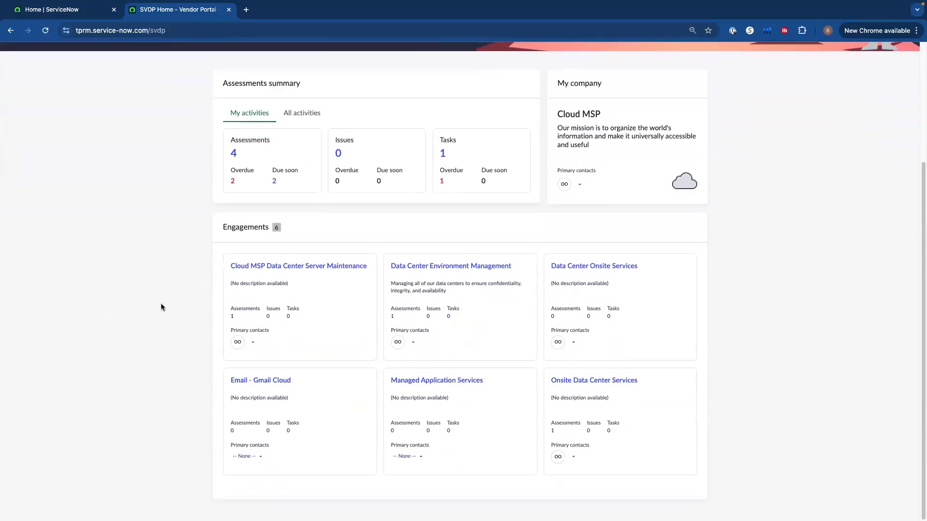
{"action": "mouse_move", "coordinate": [117, 252]}
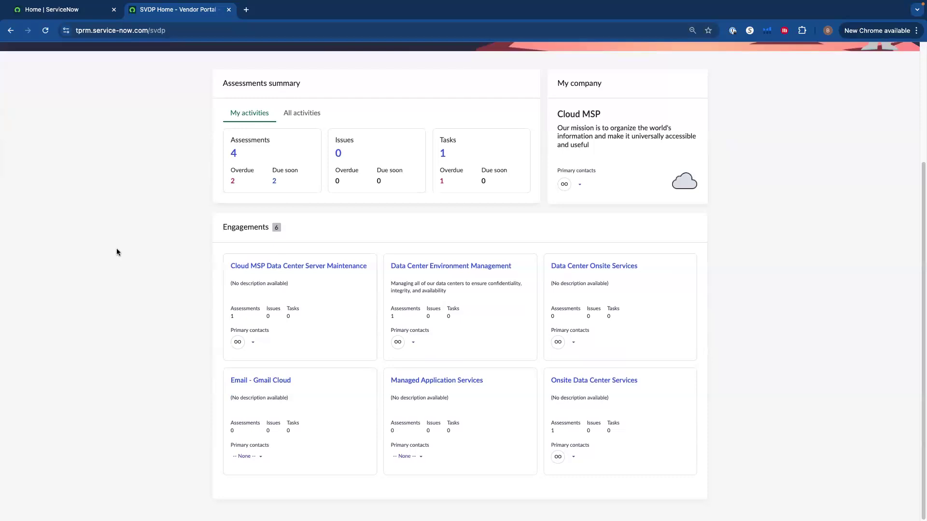
{"action": "mouse_move", "coordinate": [712, 463]}
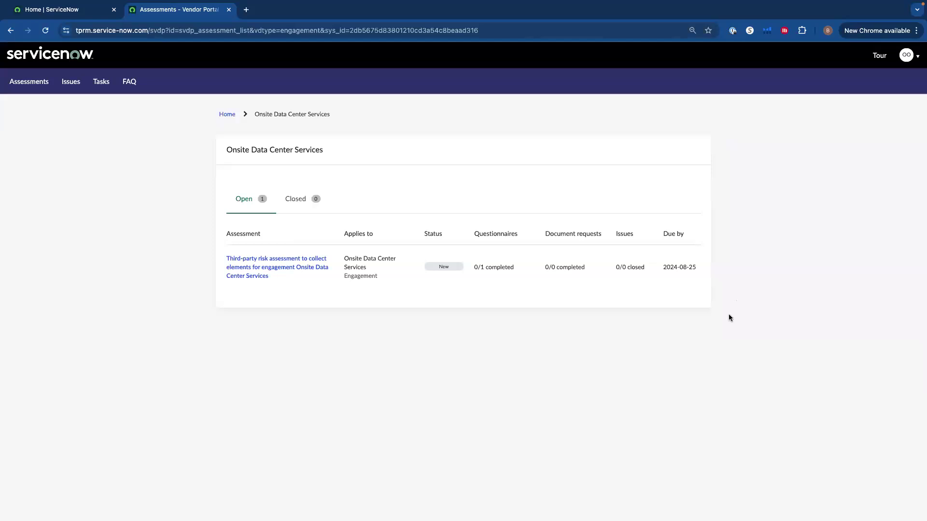
{"action": "left_click", "coordinate": [277, 266]}
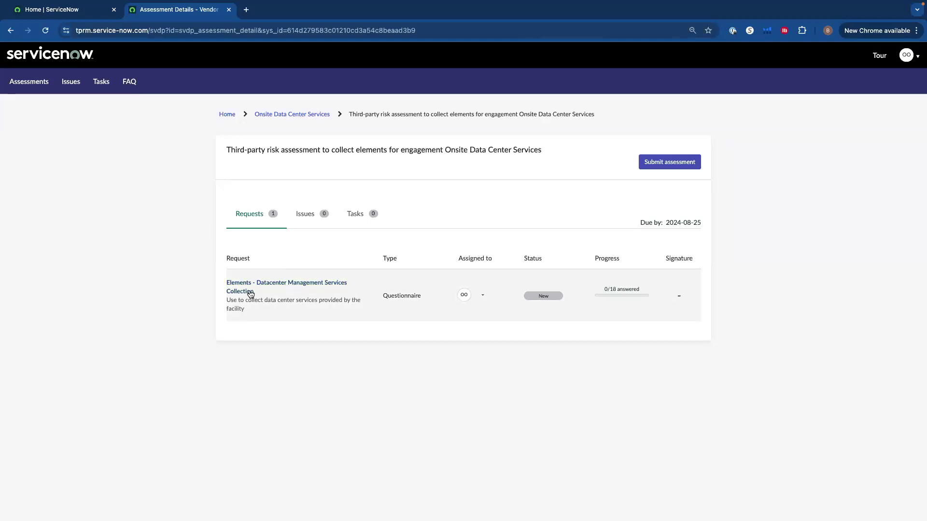
{"action": "left_click", "coordinate": [286, 287]}
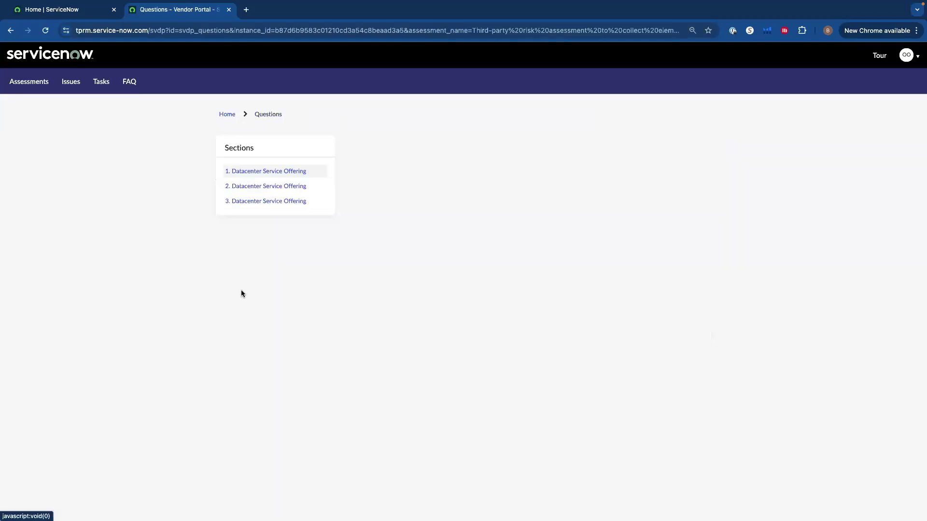
{"action": "left_click", "coordinate": [266, 171]}
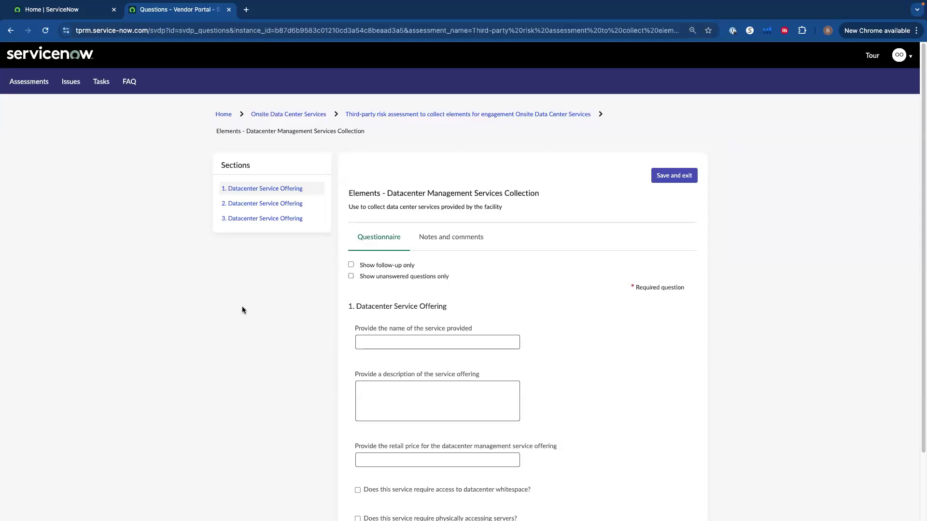
{"action": "mouse_move", "coordinate": [300, 298]}
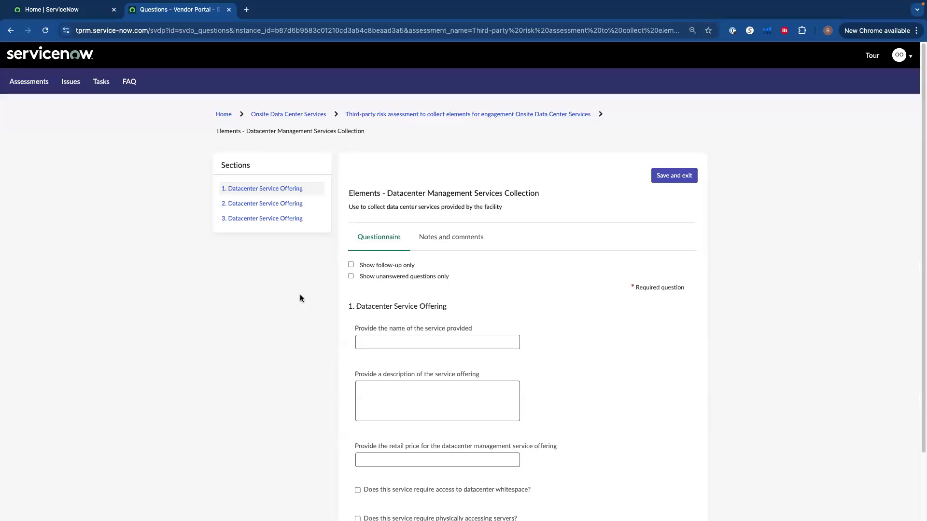
{"action": "scroll", "scroll_direction": "down", "scroll_amount": 3}
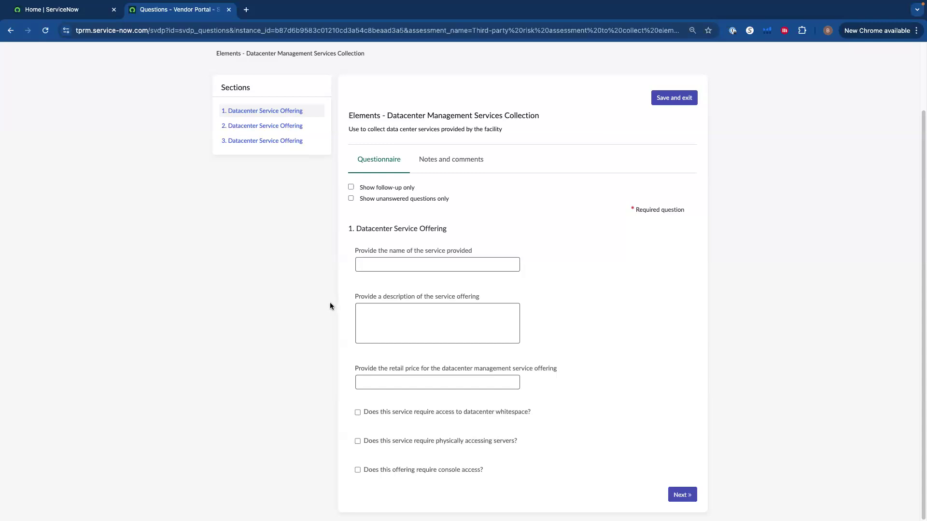
{"action": "mouse_move", "coordinate": [309, 230]}
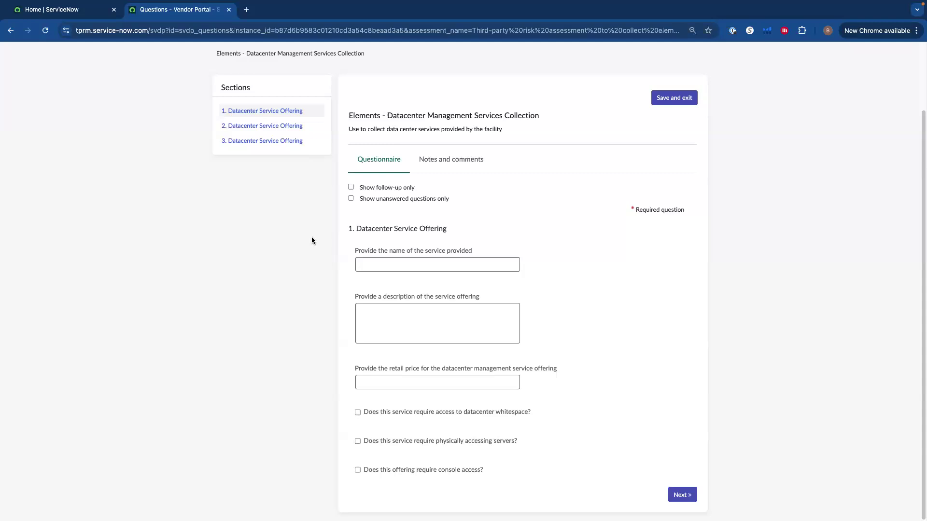
{"action": "mouse_move", "coordinate": [548, 445]}
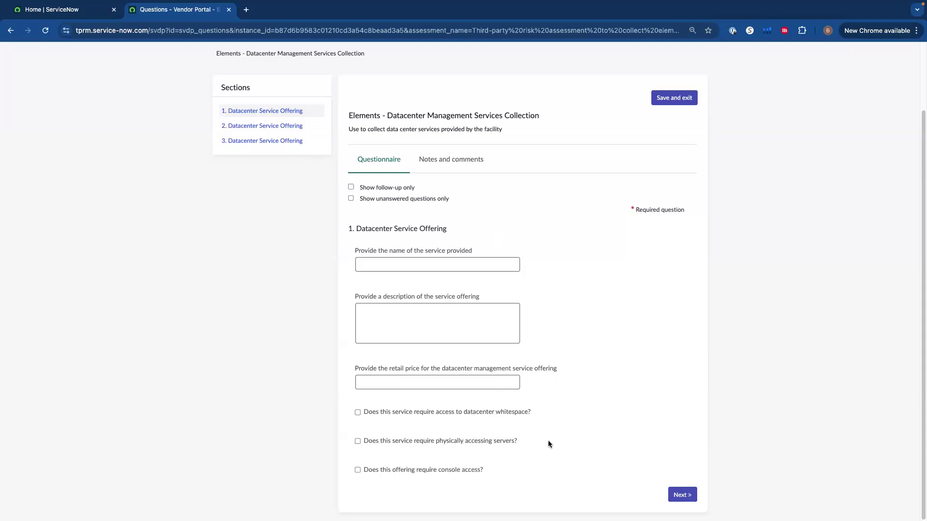
{"action": "mouse_move", "coordinate": [527, 350]}
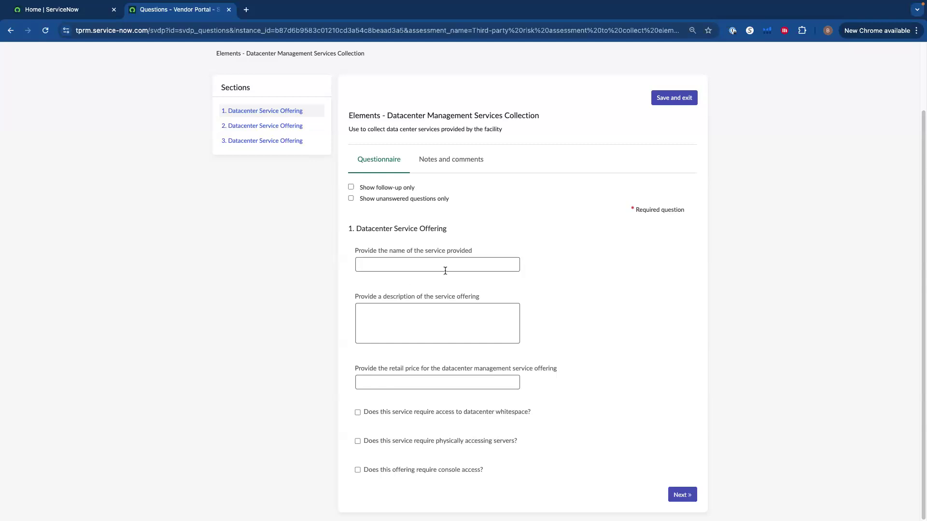
{"action": "mouse_move", "coordinate": [467, 412]}
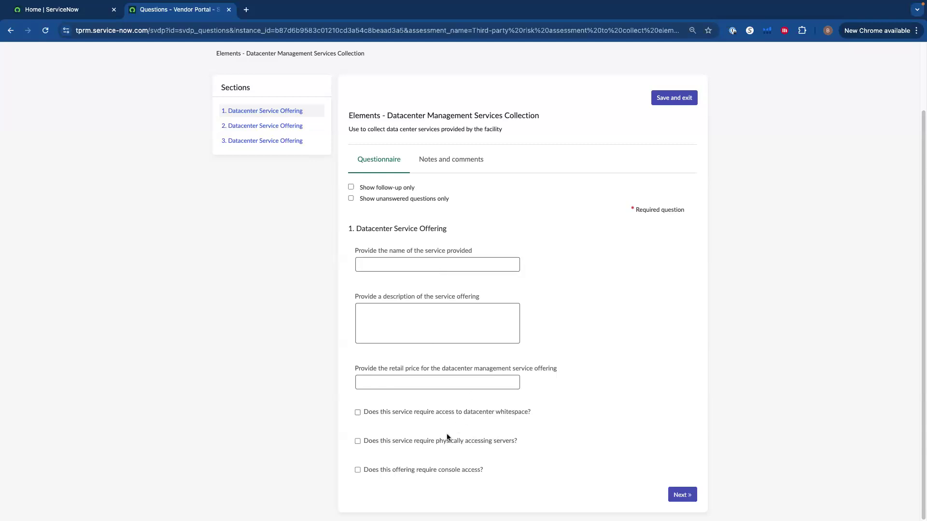
{"action": "mouse_move", "coordinate": [385, 473]}
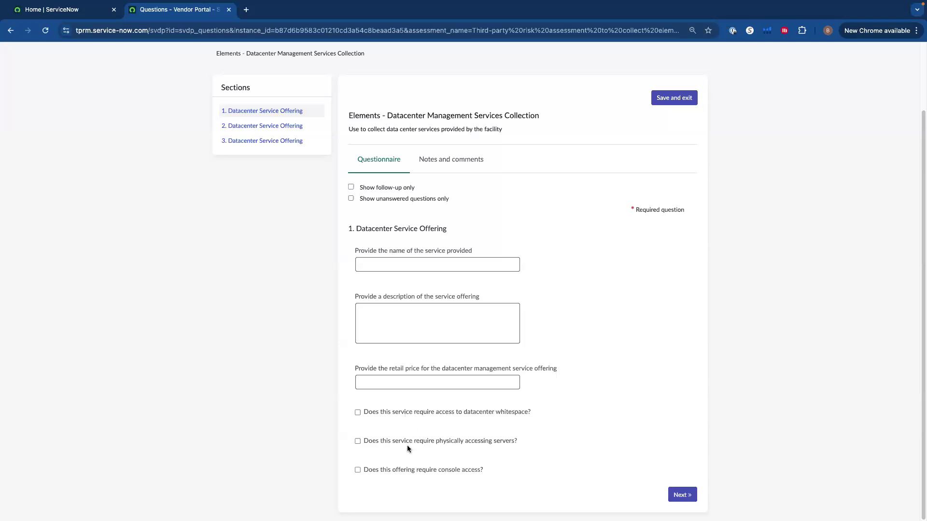
{"action": "mouse_move", "coordinate": [405, 459]}
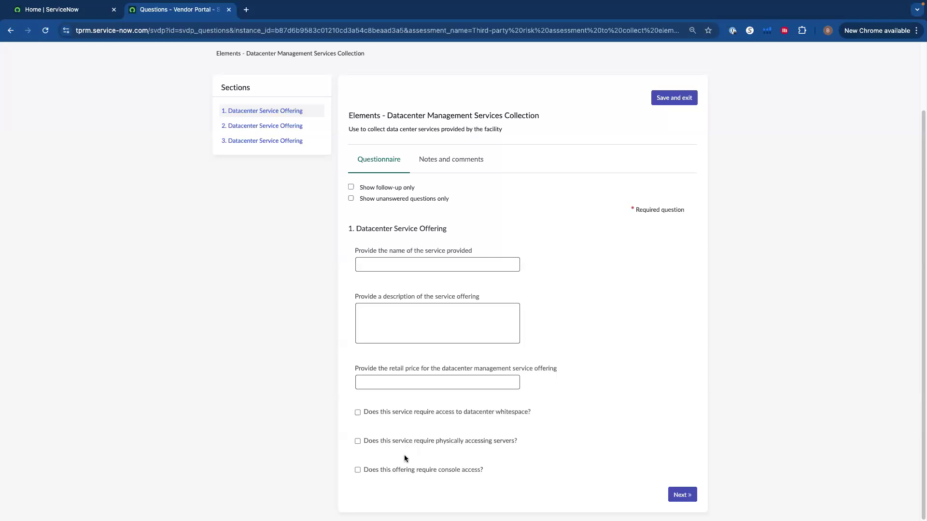
{"action": "mouse_move", "coordinate": [522, 476]}
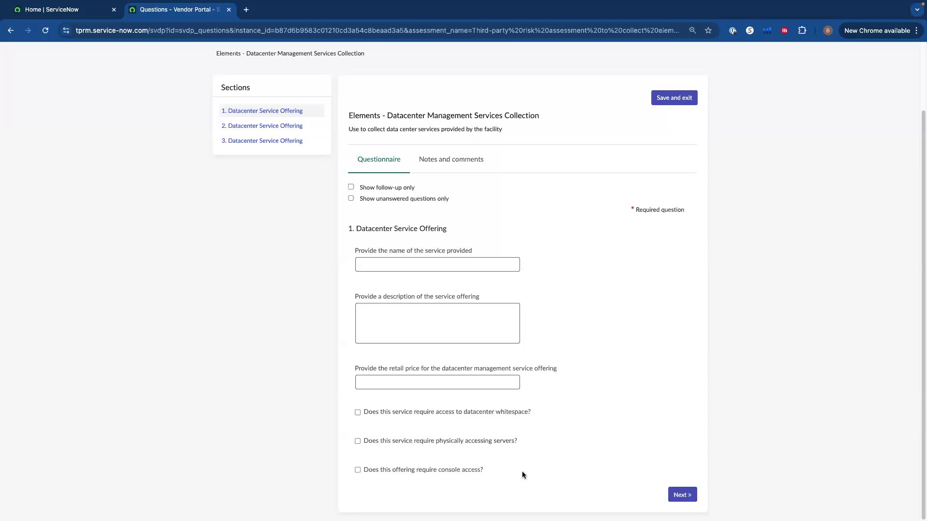
{"action": "mouse_move", "coordinate": [521, 472]}
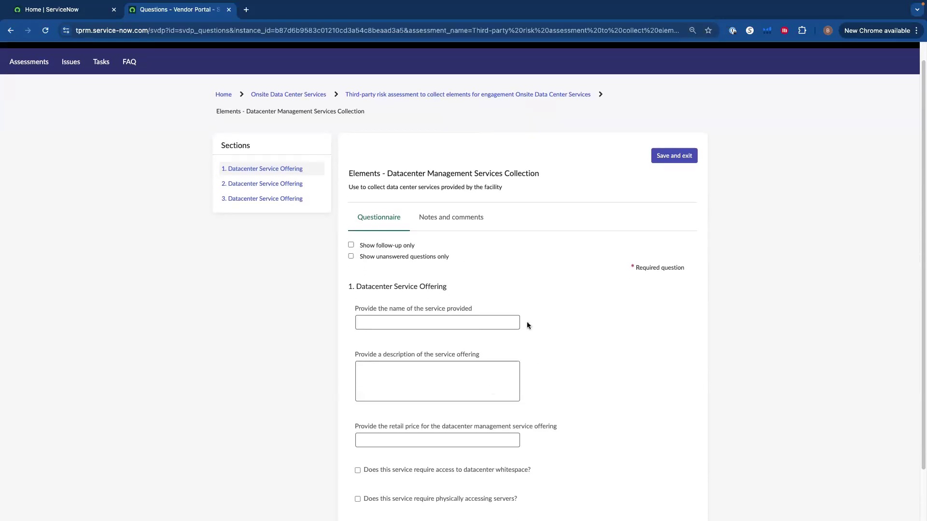
{"action": "mouse_move", "coordinate": [573, 418]}
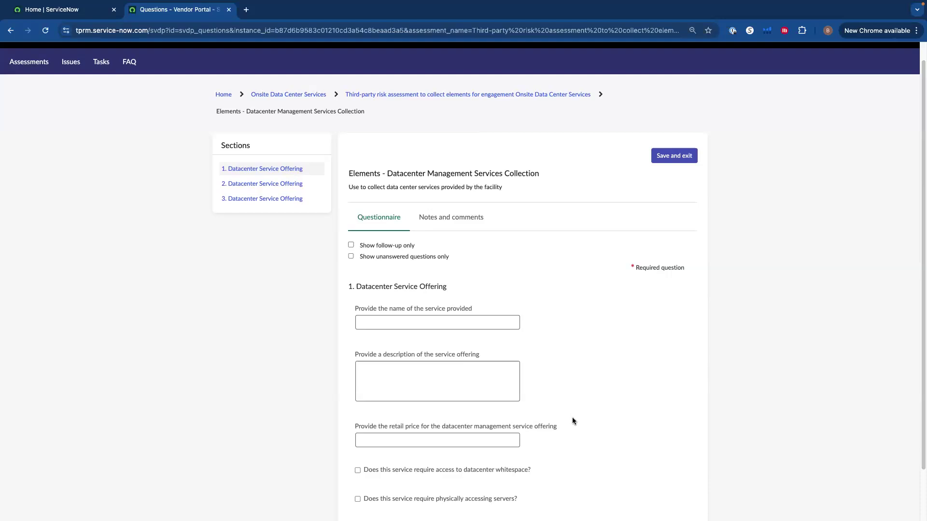
{"action": "mouse_move", "coordinate": [570, 436]}
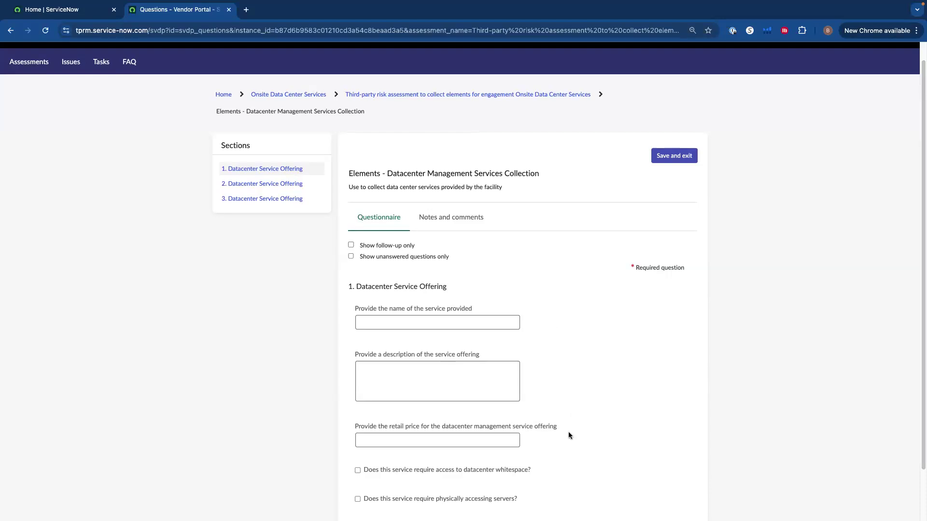
{"action": "mouse_move", "coordinate": [537, 351]}
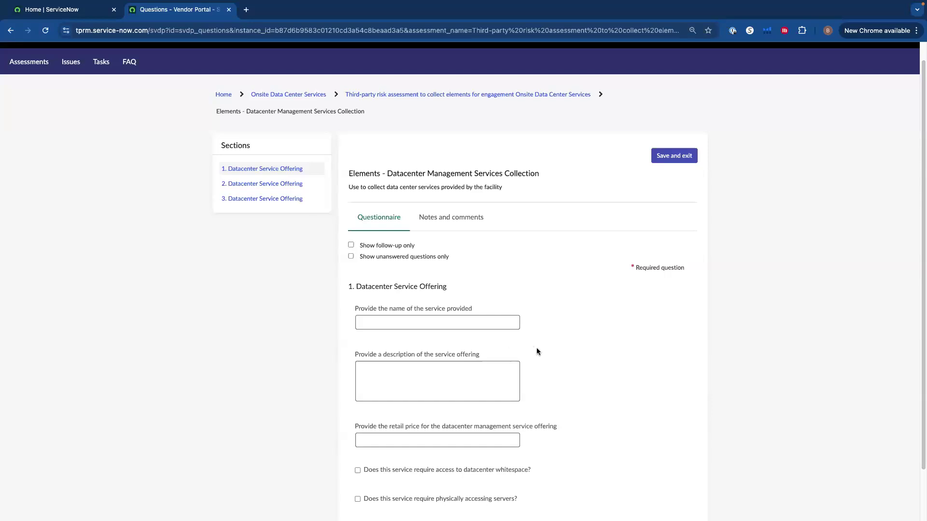
{"action": "scroll", "scroll_direction": "down", "scroll_amount": 3}
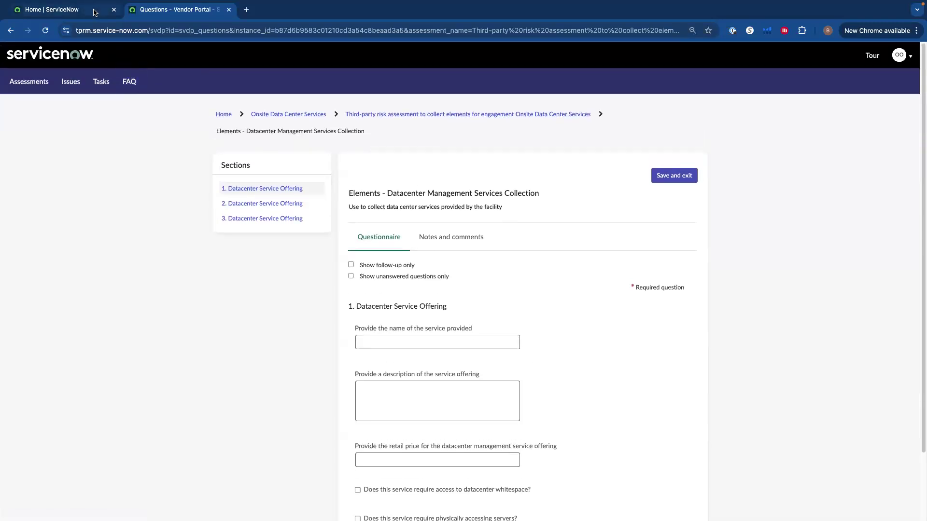
End the vendor-contact impersonation and return to the administrator's Admin Home dashboard.
{"action": "left_click", "coordinate": [53, 10]}
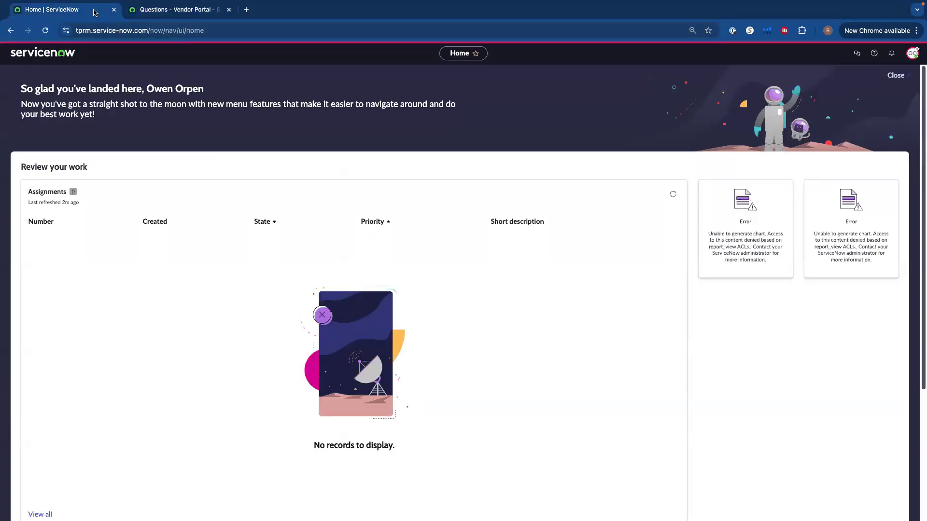
{"action": "left_click", "coordinate": [912, 52]}
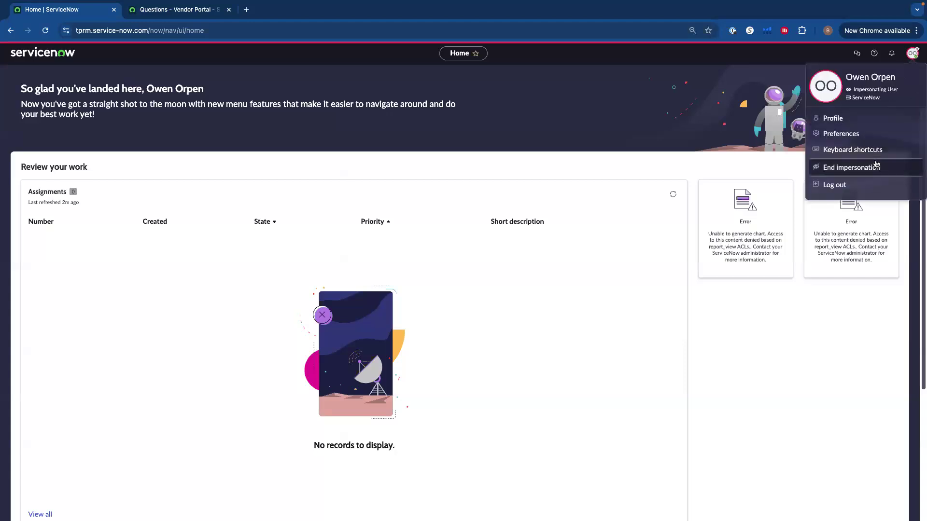
{"action": "mouse_move", "coordinate": [863, 168]}
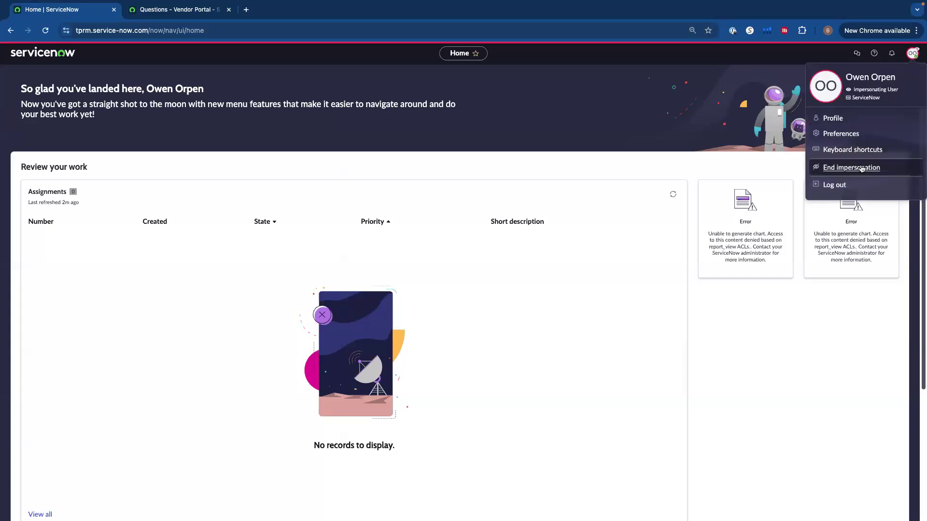
{"action": "left_click", "coordinate": [851, 167]}
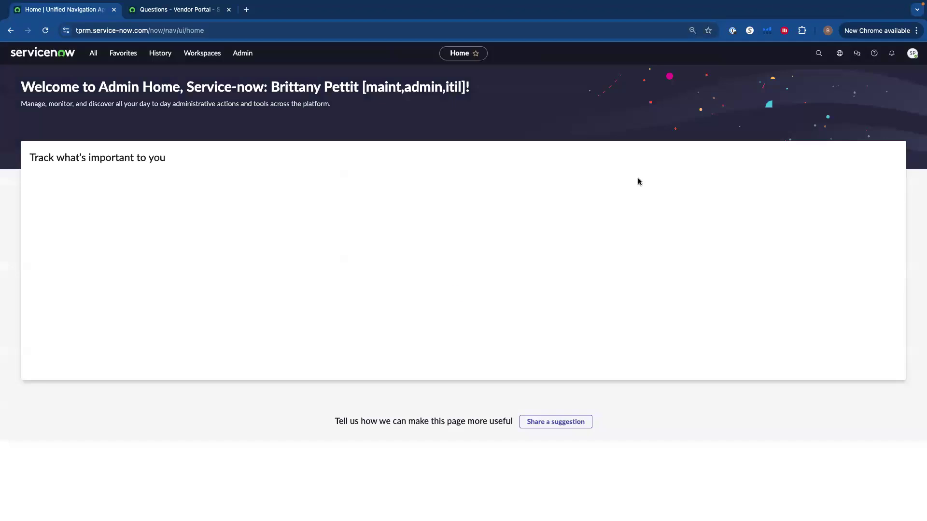
{"action": "left_click", "coordinate": [913, 53]}
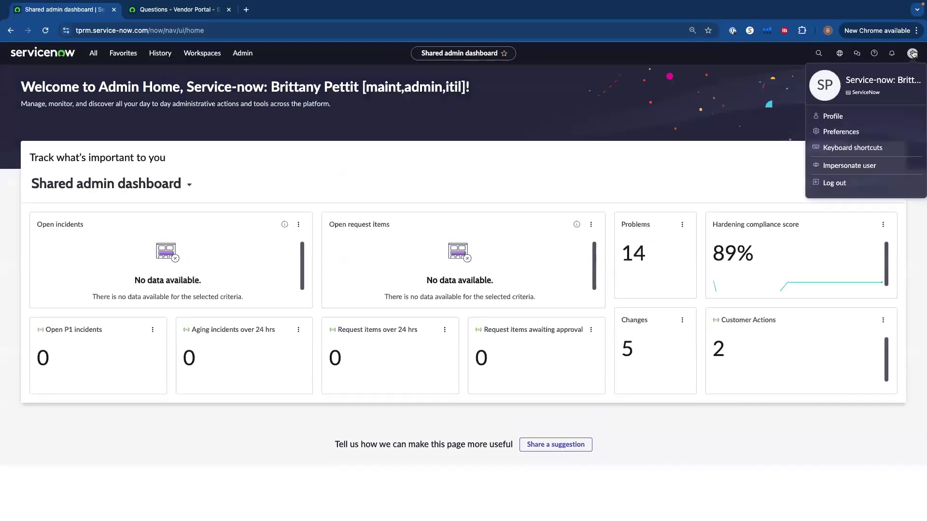
Impersonate a recent user and land in Vendor Management Workspace's record lists.
{"action": "left_click", "coordinate": [848, 165]}
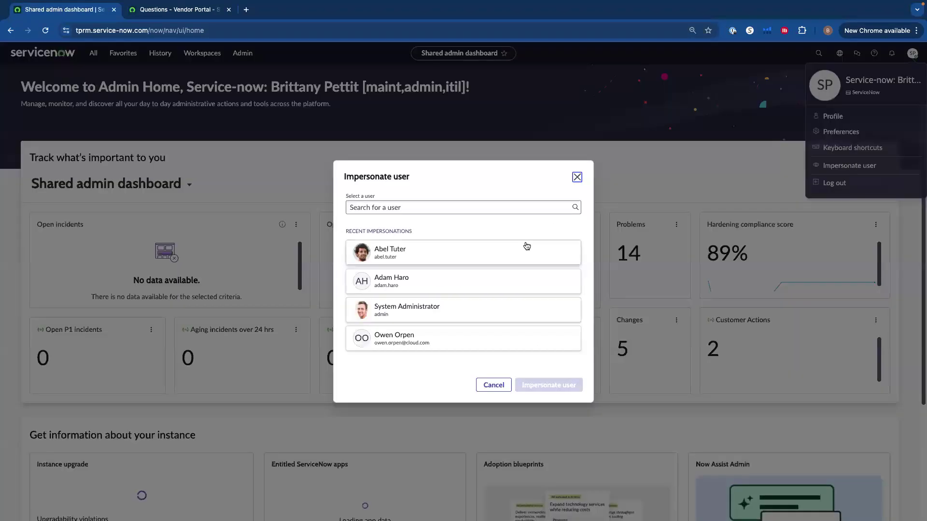
{"action": "left_click", "coordinate": [548, 385]}
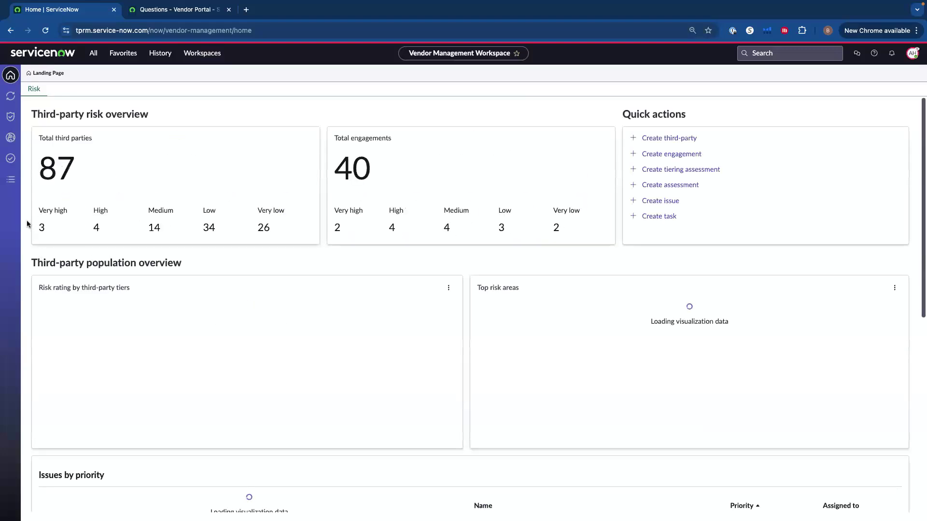
{"action": "left_click", "coordinate": [10, 179]}
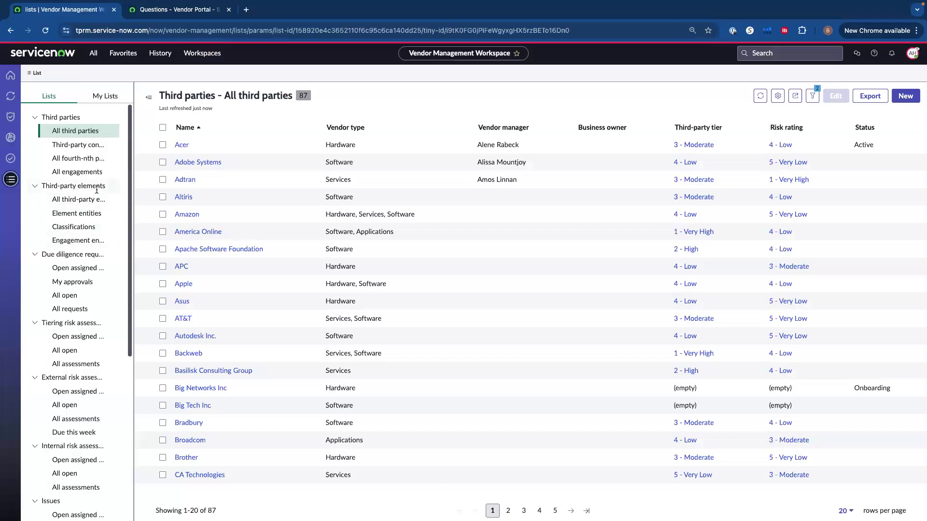
{"action": "mouse_move", "coordinate": [112, 220]}
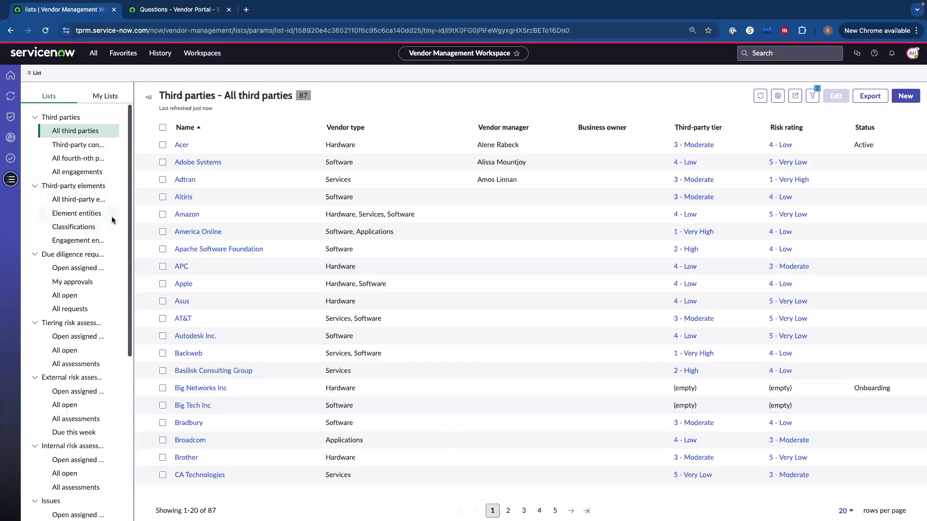
{"action": "mouse_move", "coordinate": [77, 214]}
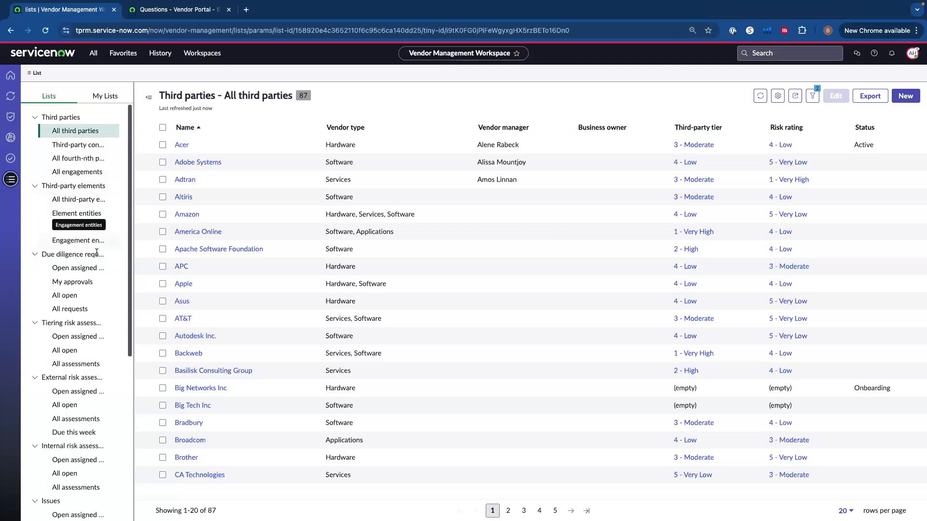
Show the Third-party elements Engagement entities list, grouped by engagement.
{"action": "left_click", "coordinate": [79, 199]}
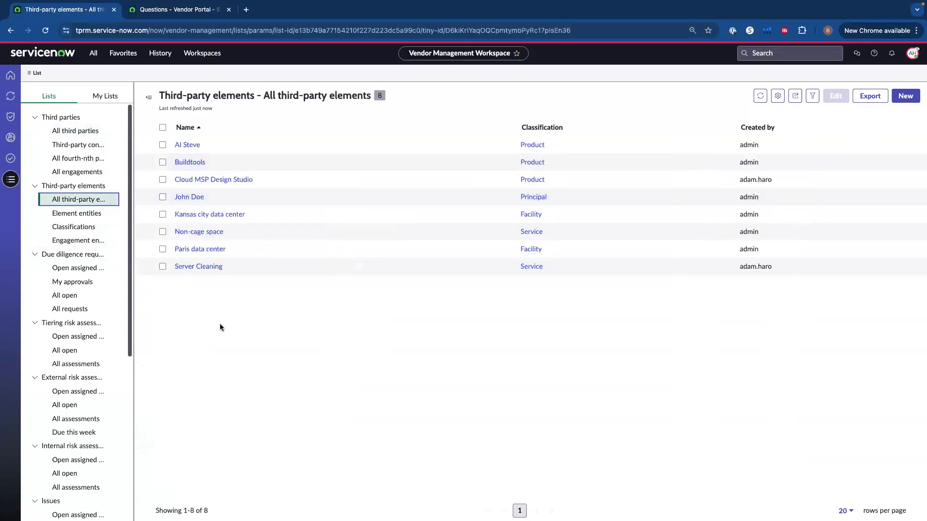
{"action": "left_click", "coordinate": [77, 241]}
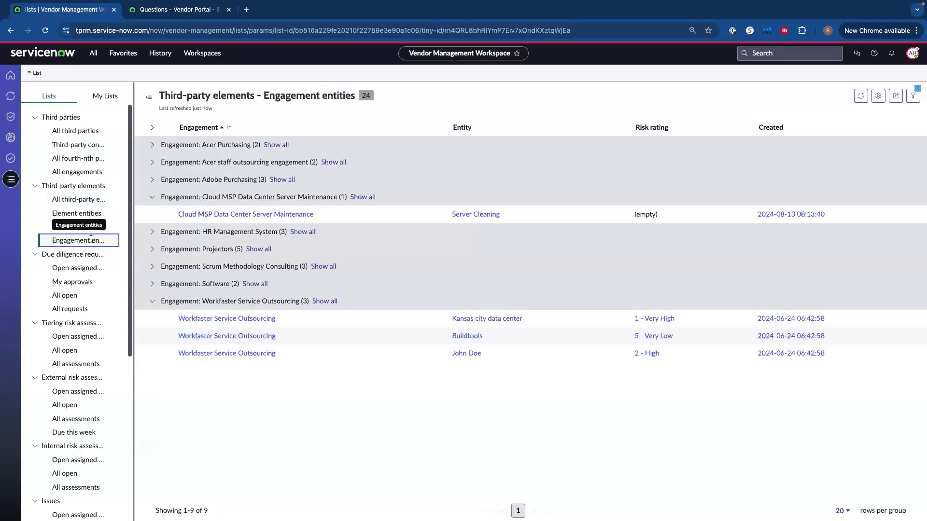
{"action": "left_click", "coordinate": [78, 226]}
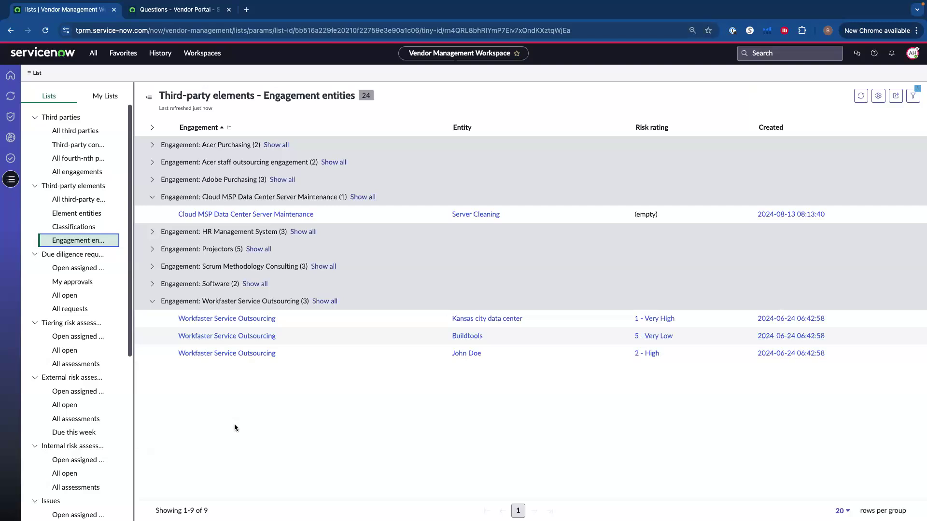
{"action": "mouse_move", "coordinate": [238, 439]}
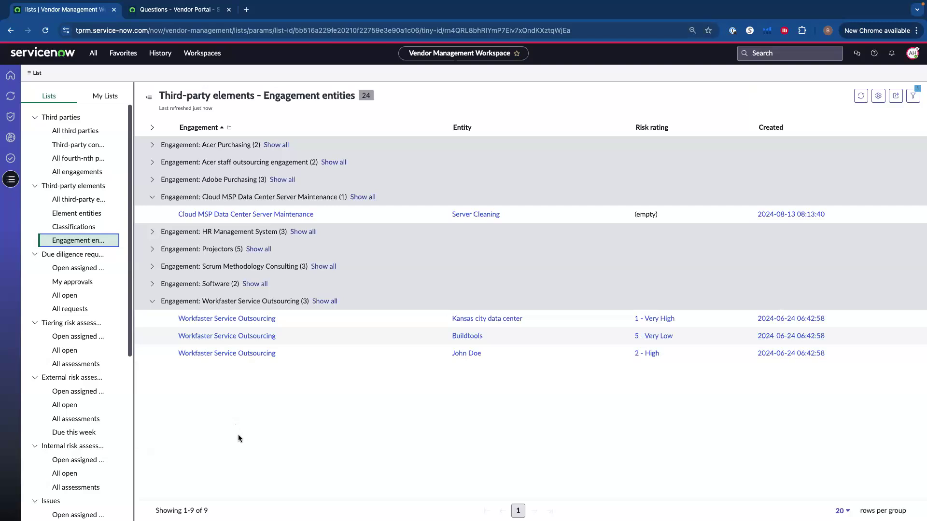
{"action": "mouse_move", "coordinate": [517, 217]}
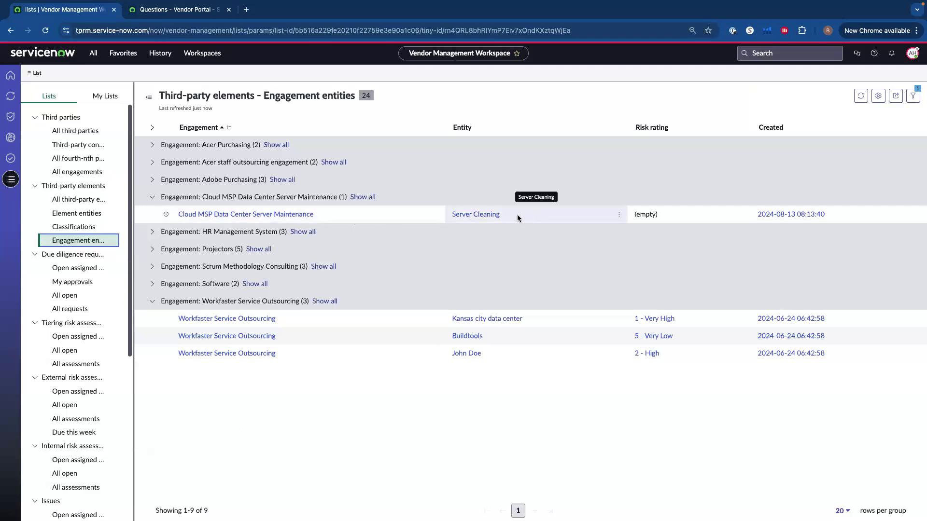
{"action": "mouse_move", "coordinate": [568, 216]}
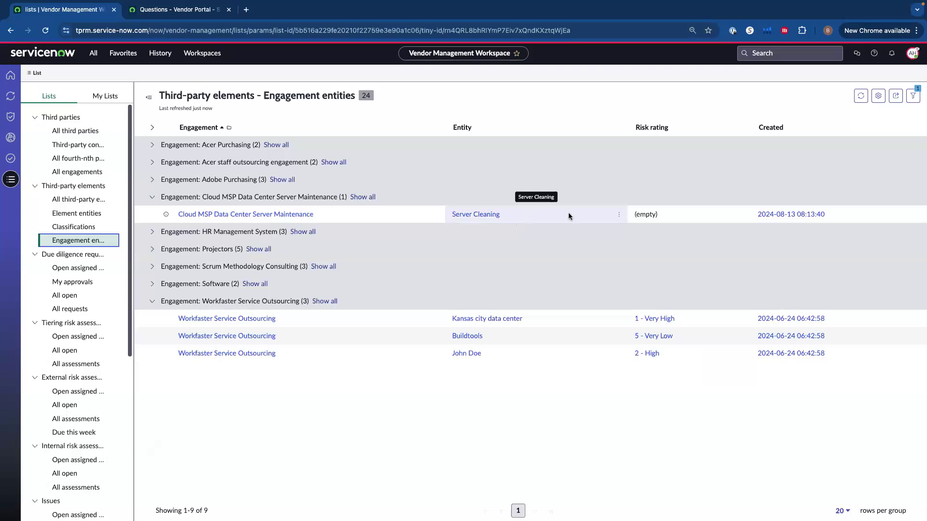
{"action": "mouse_move", "coordinate": [643, 205]}
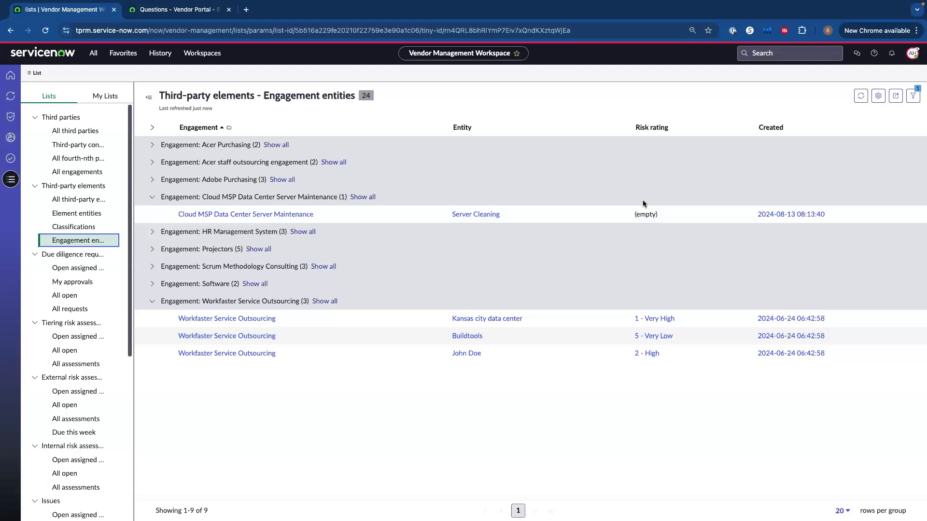
{"action": "mouse_move", "coordinate": [638, 399]}
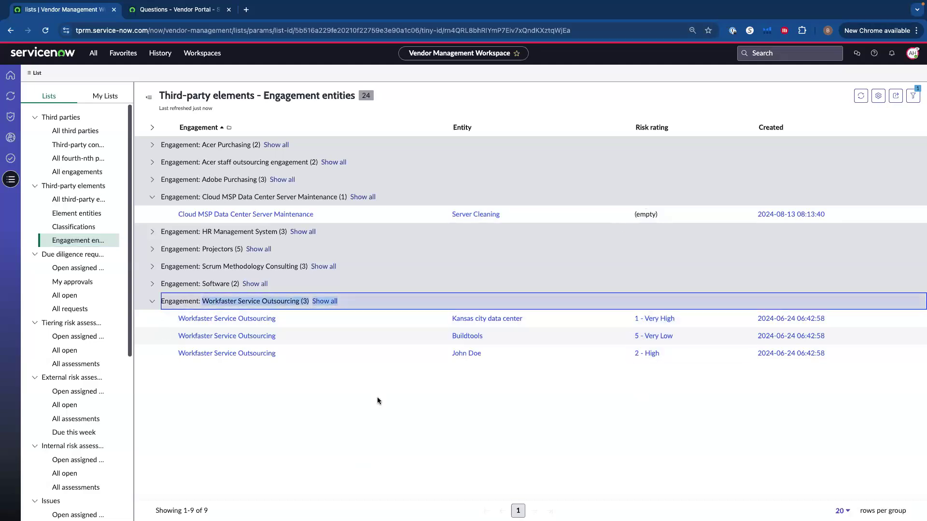
{"action": "mouse_move", "coordinate": [654, 318]}
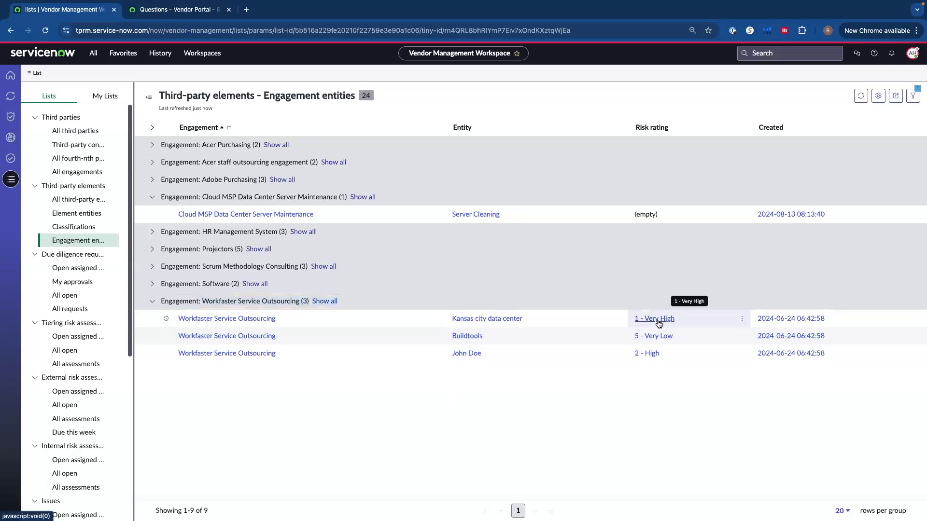
{"action": "mouse_move", "coordinate": [464, 407]}
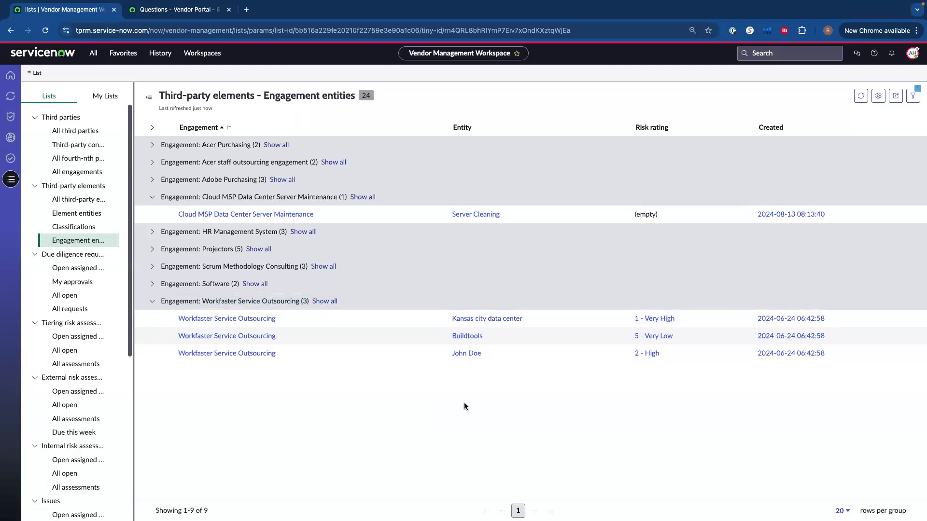
{"action": "mouse_move", "coordinate": [647, 369]}
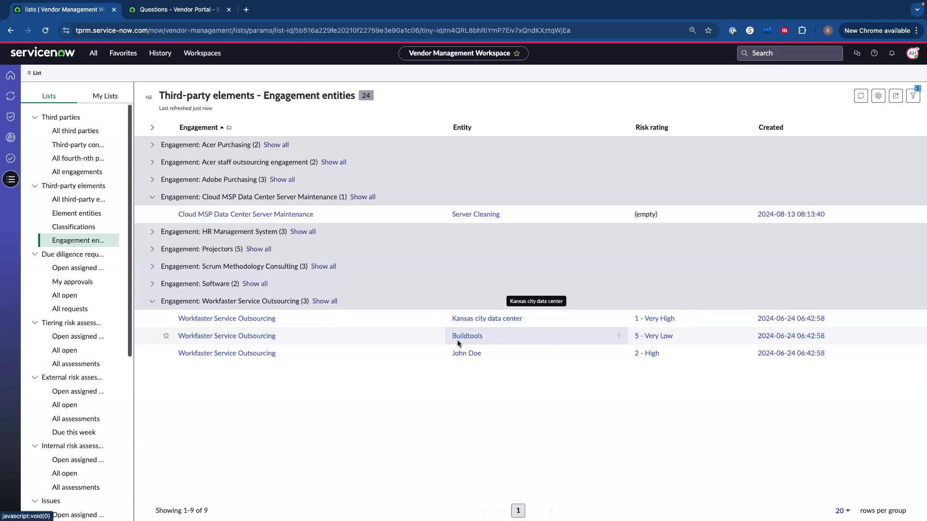
{"action": "mouse_move", "coordinate": [466, 368]}
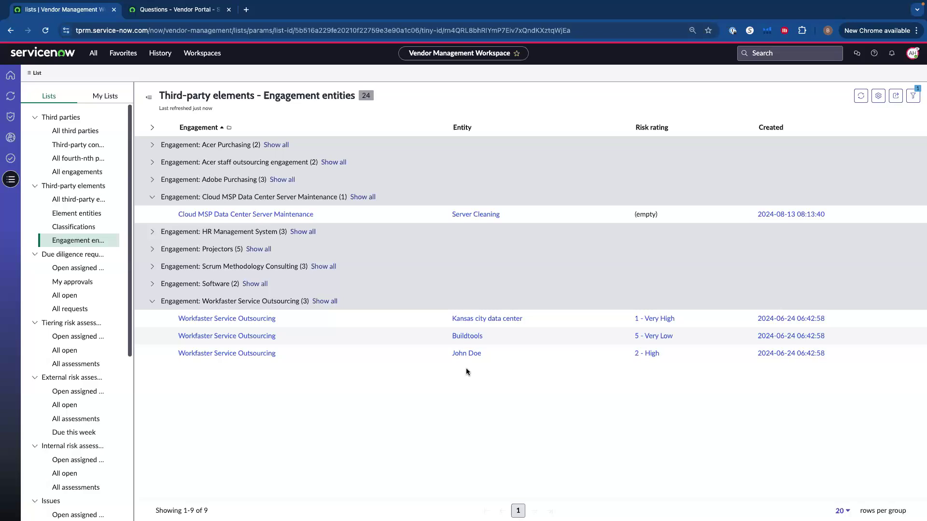
{"action": "mouse_move", "coordinate": [233, 343]}
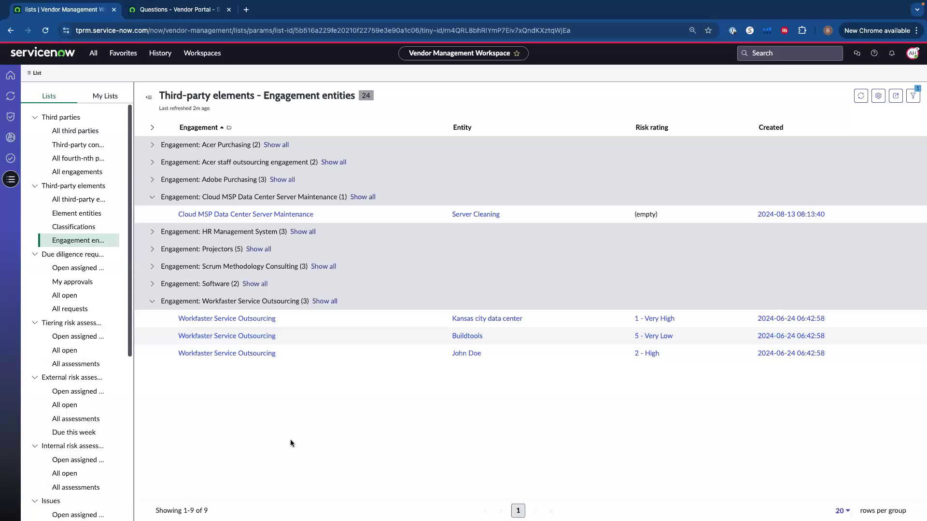
Show the Risk intelligence provider setup Report requests list with its three pending requests.
{"action": "scroll", "scroll_direction": "down", "scroll_amount": 3}
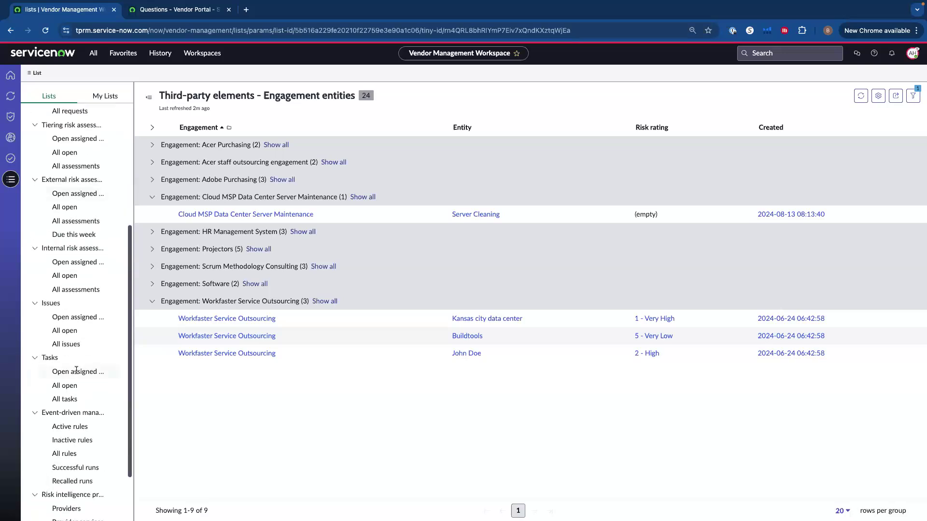
{"action": "scroll", "scroll_direction": "down", "scroll_amount": 3}
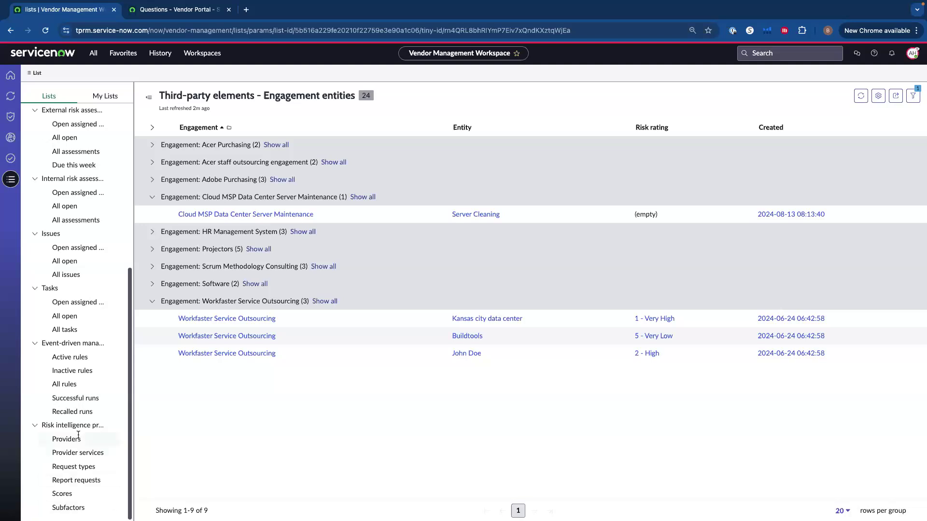
{"action": "left_click", "coordinate": [76, 480]}
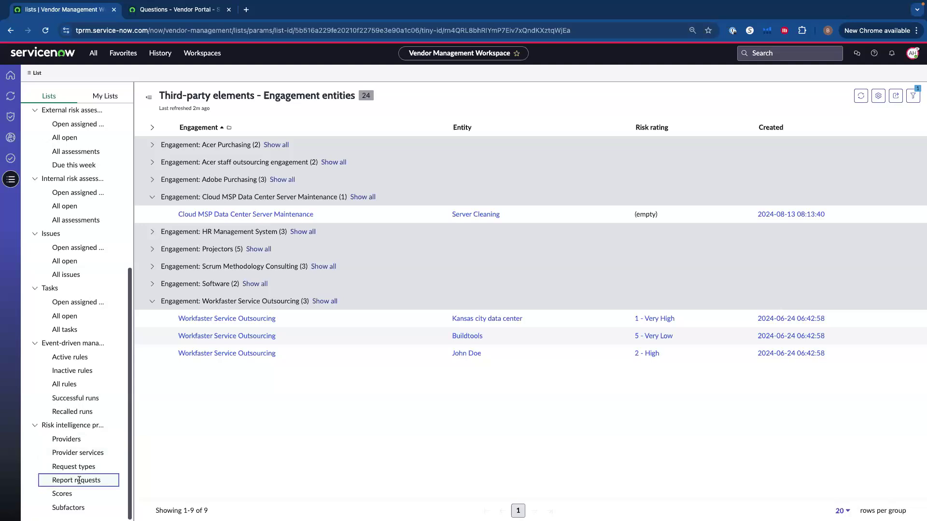
{"action": "left_click", "coordinate": [75, 480]}
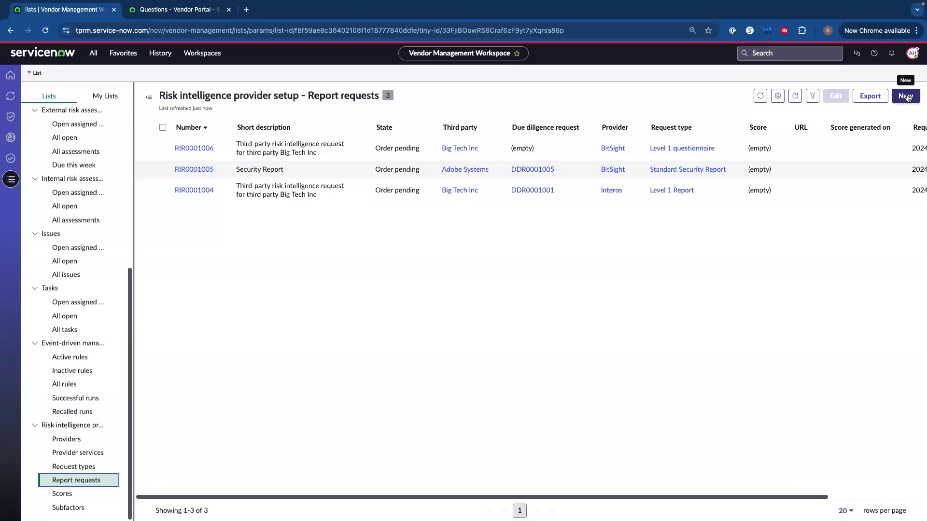
{"action": "mouse_move", "coordinate": [428, 312]}
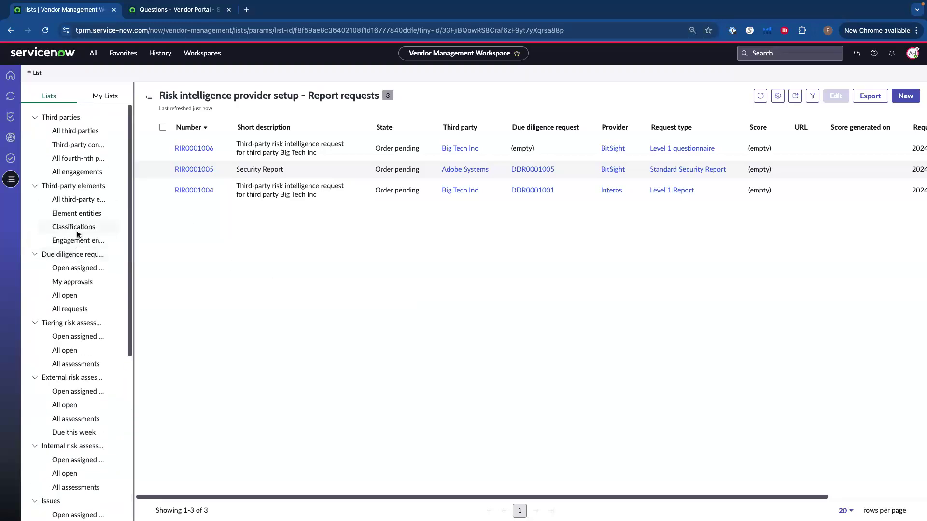
{"action": "mouse_move", "coordinate": [78, 172]}
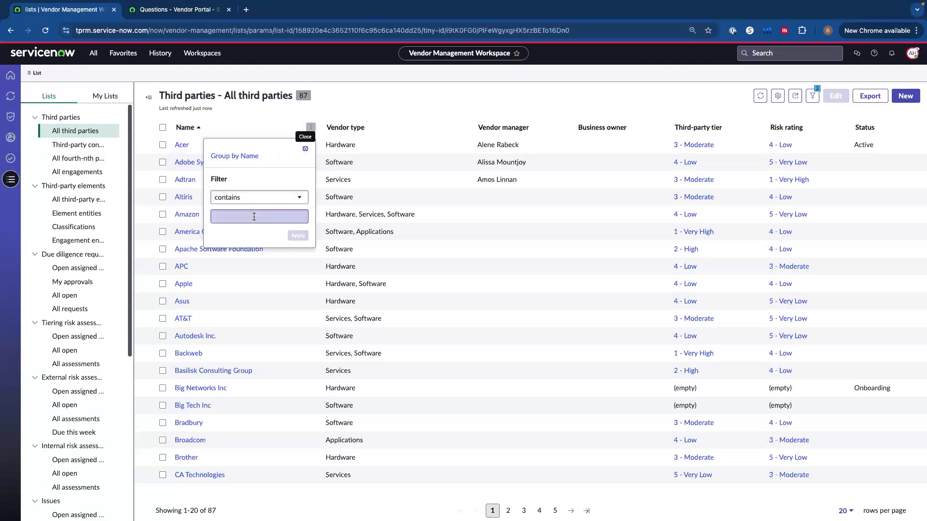
Filter third parties whose Name contains 'work' and open the Workfaster record.
{"action": "type", "text": "work"}
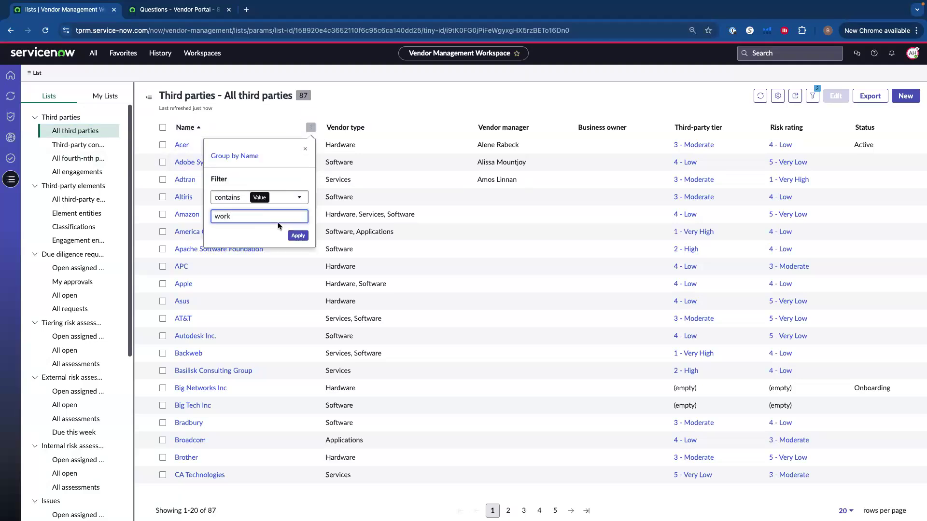
{"action": "left_click", "coordinate": [298, 236]}
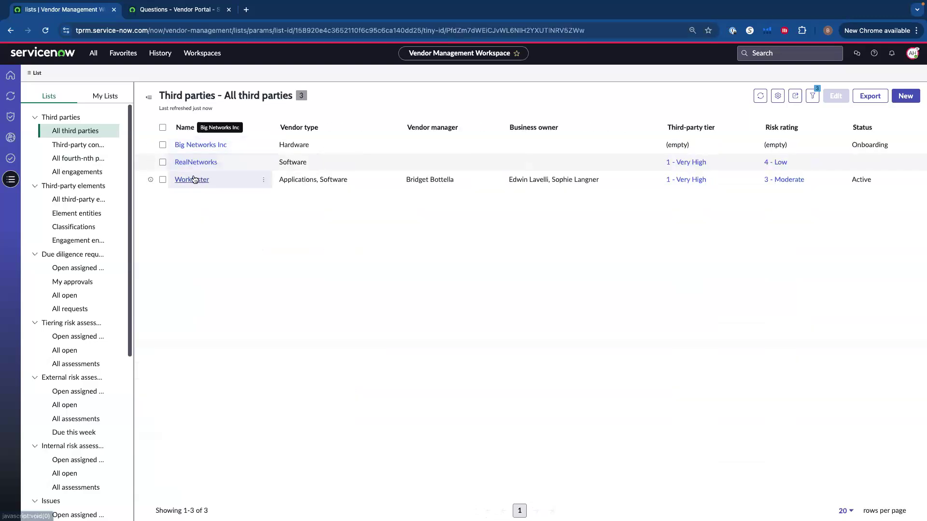
{"action": "left_click", "coordinate": [191, 179]}
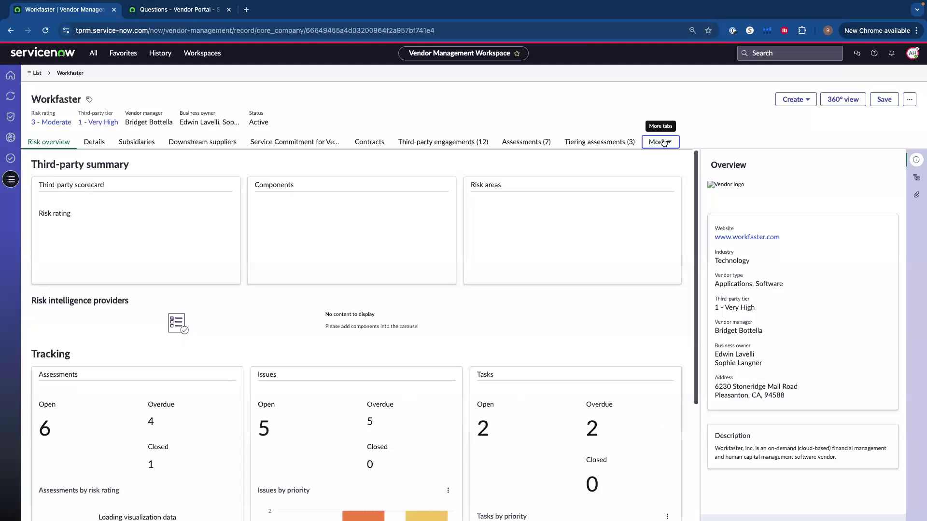
View Workfaster's empty Risk intelligence report requests, start a new request and return unsaved.
{"action": "left_click", "coordinate": [660, 142]}
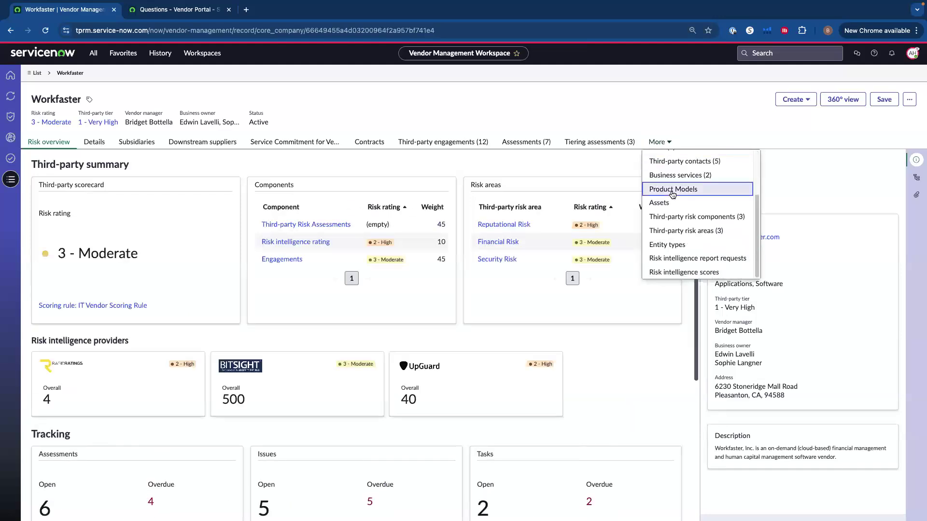
{"action": "mouse_move", "coordinate": [697, 258]}
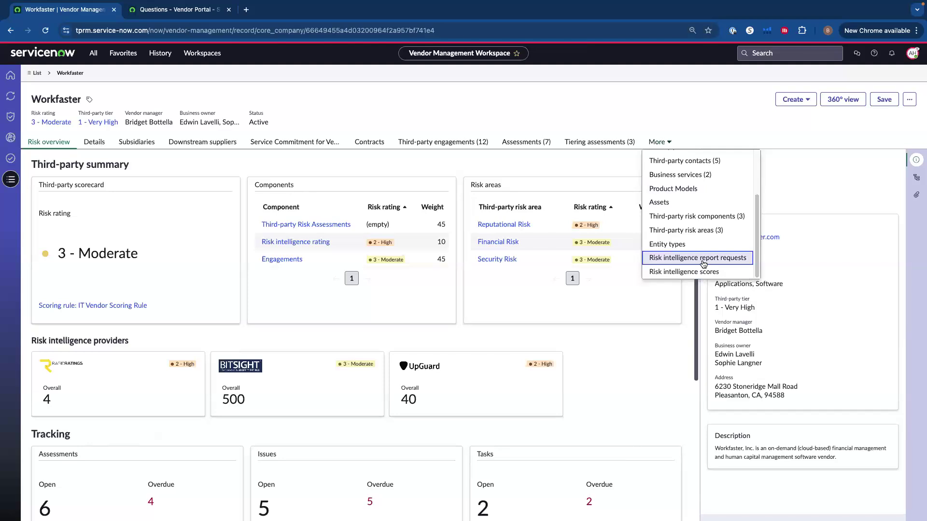
{"action": "left_click", "coordinate": [697, 257]}
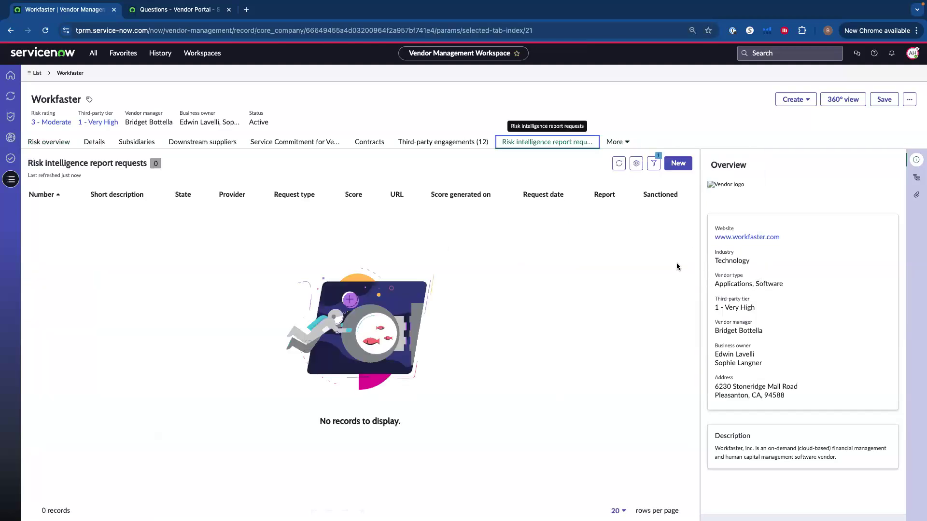
{"action": "left_click", "coordinate": [678, 163]}
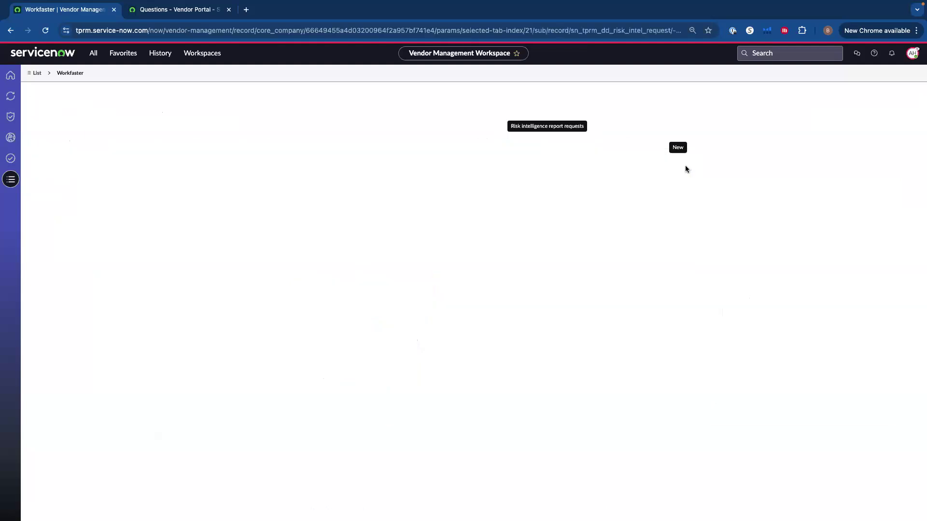
{"action": "left_click", "coordinate": [678, 147]}
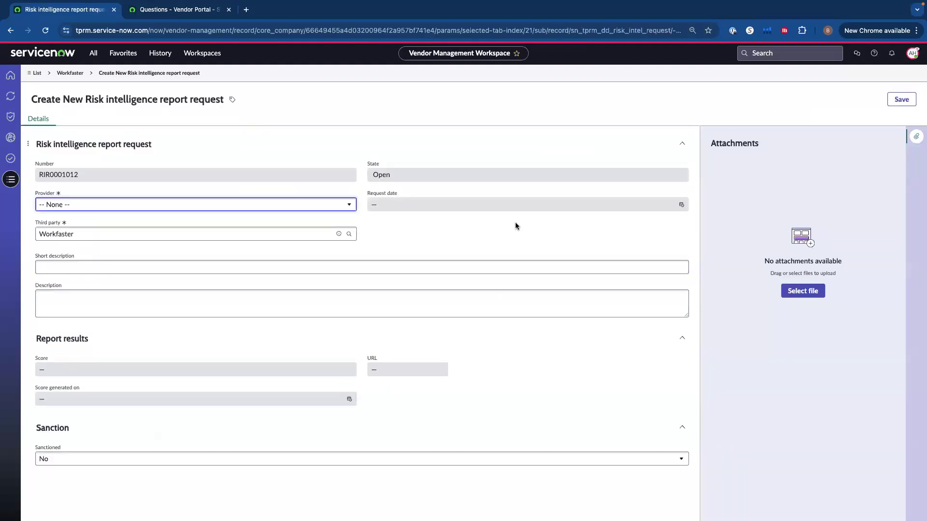
{"action": "left_click", "coordinate": [362, 266]}
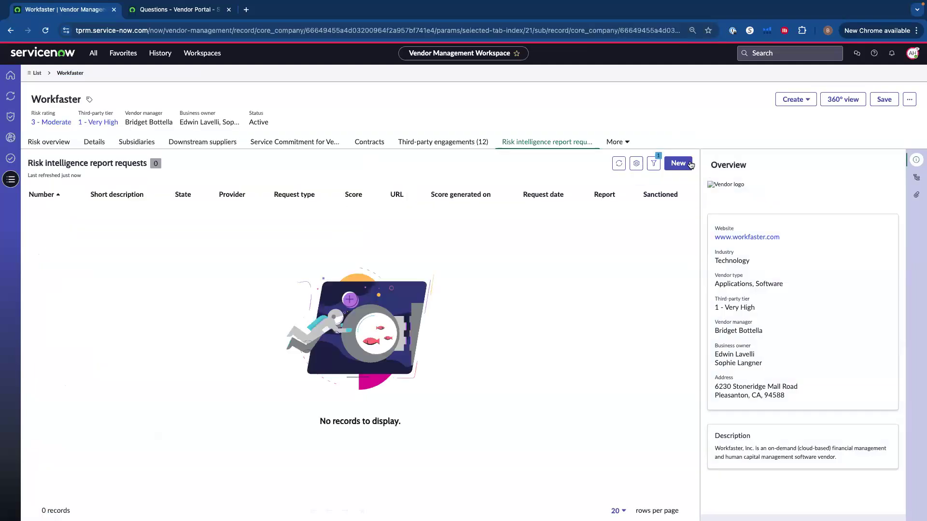
Show Workfaster's Risk intelligence scores: Rapid Ratings 4, BitSight 500, UpGuard 40.
{"action": "left_click", "coordinate": [617, 142]}
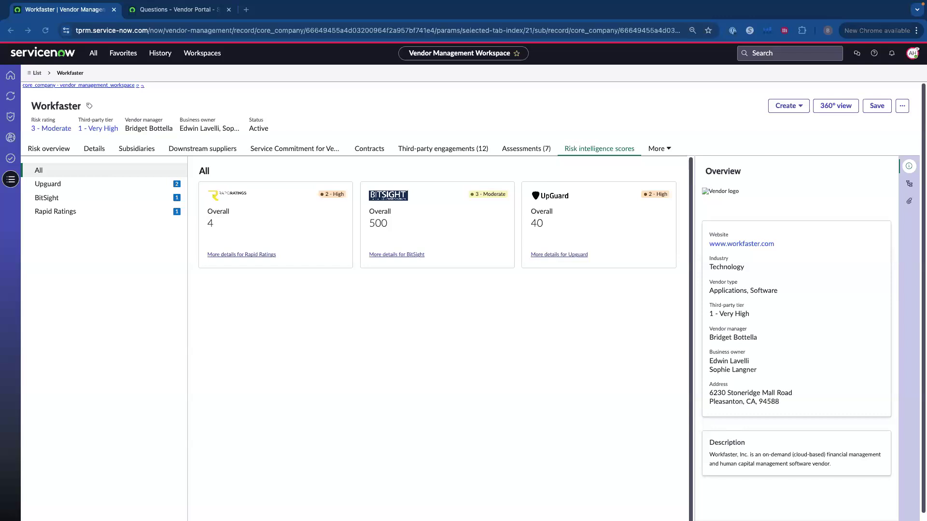
{"action": "mouse_move", "coordinate": [194, 50]}
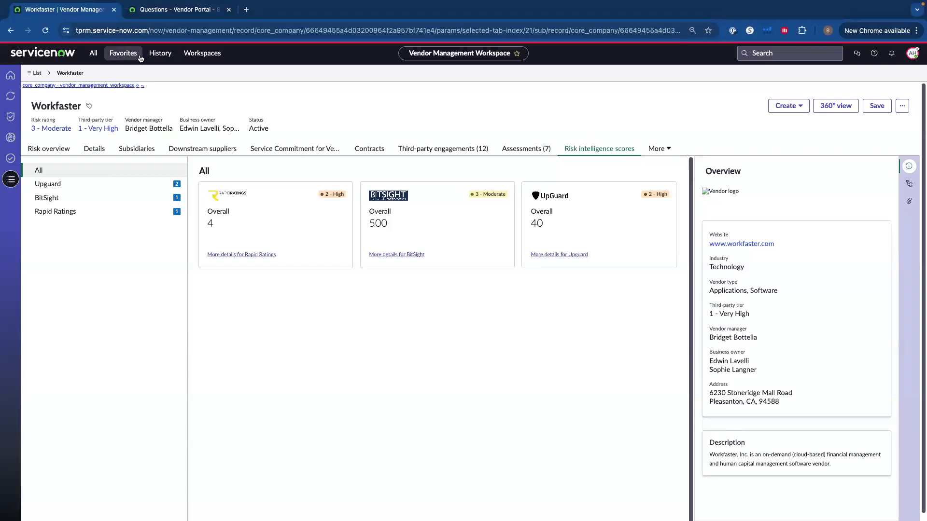
Navigate via the All menu filtered on 'quest' to the Questionnaire Templates classic list.
{"action": "left_click", "coordinate": [123, 53]}
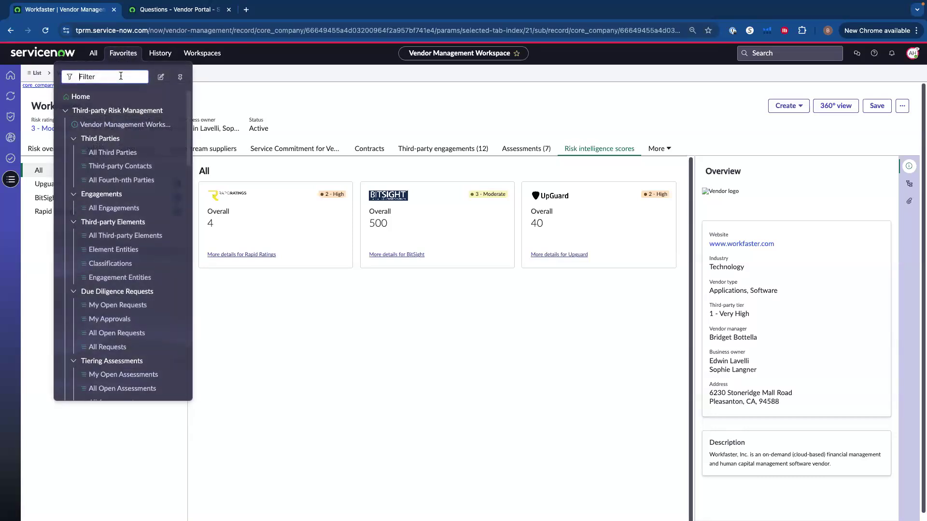
{"action": "type", "text": "quest"}
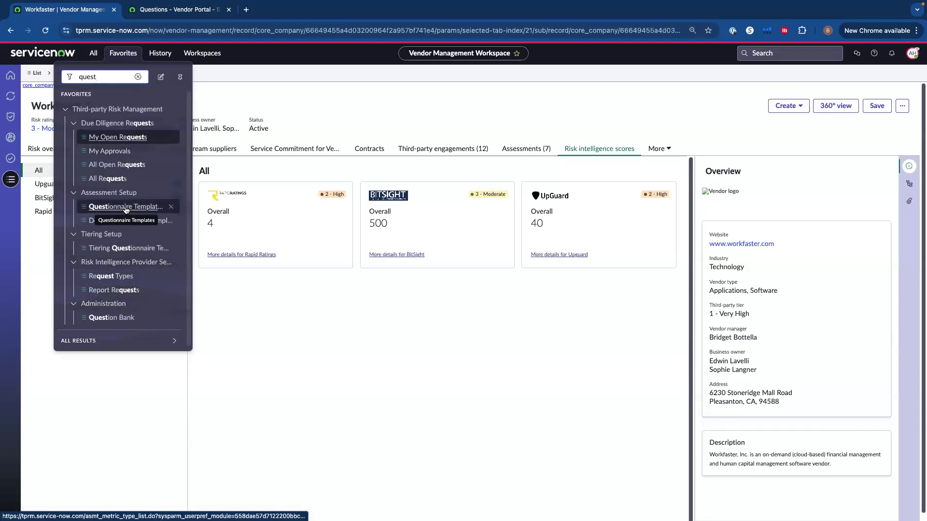
{"action": "left_click", "coordinate": [125, 207]}
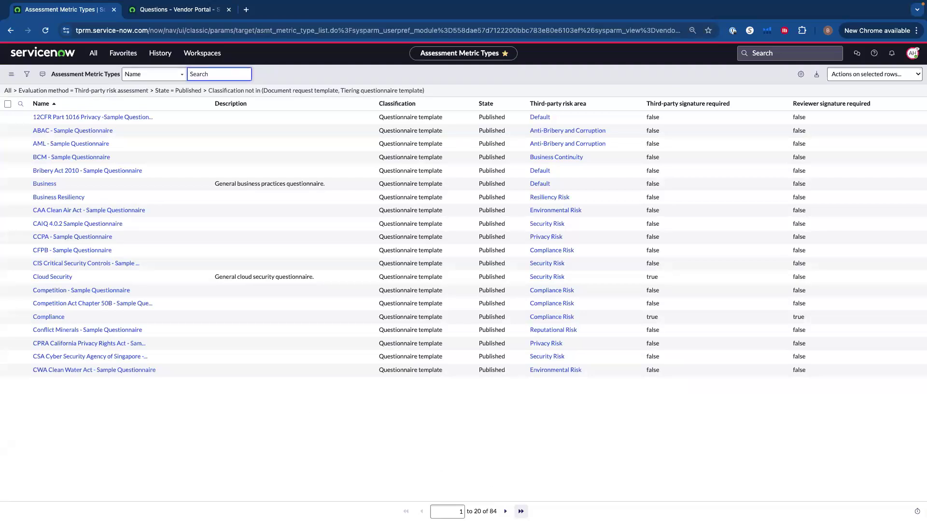
Page forward twice and open the IRQ - 3rd Party Engagement Onboarding template.
{"action": "left_click", "coordinate": [519, 512]}
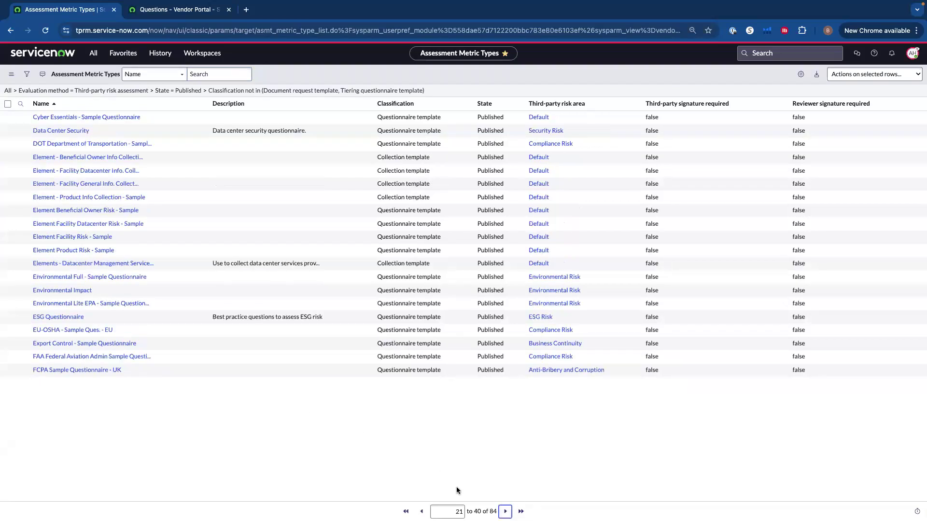
{"action": "left_click", "coordinate": [504, 512]}
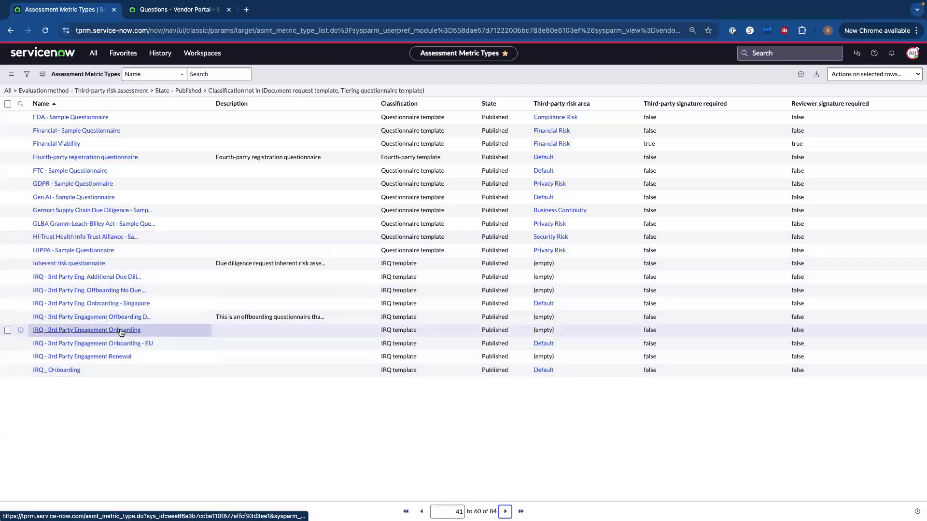
{"action": "left_click", "coordinate": [89, 331]}
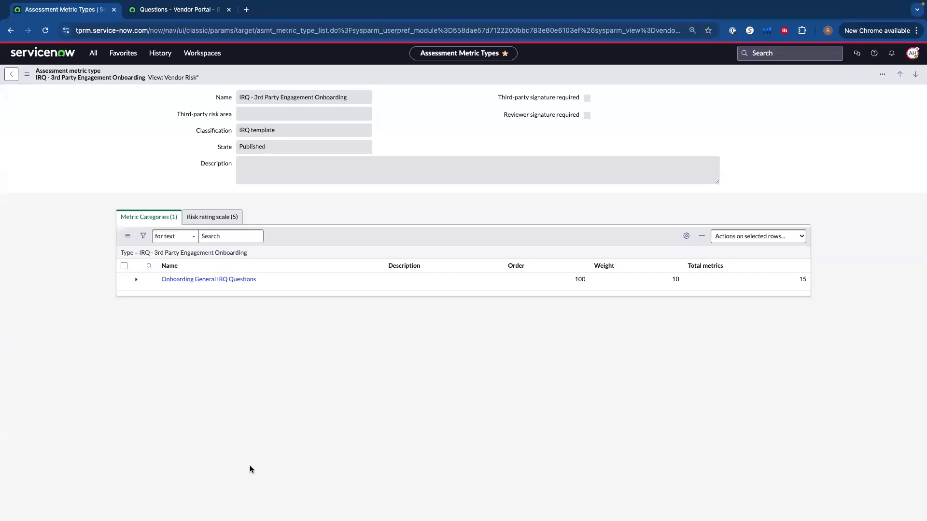
{"action": "mouse_move", "coordinate": [134, 268]}
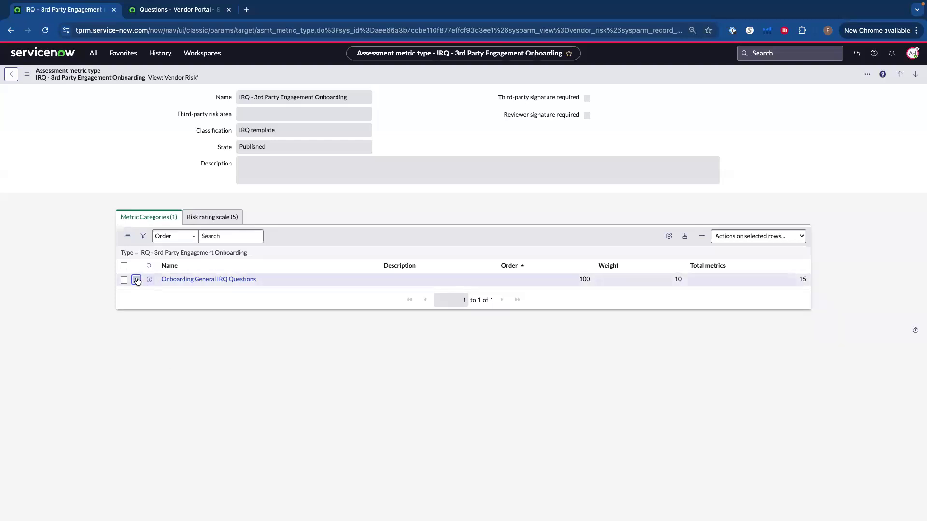
Expand Onboarding General IRQ Questions and open the Q1 assessment metric record.
{"action": "left_click", "coordinate": [137, 279]}
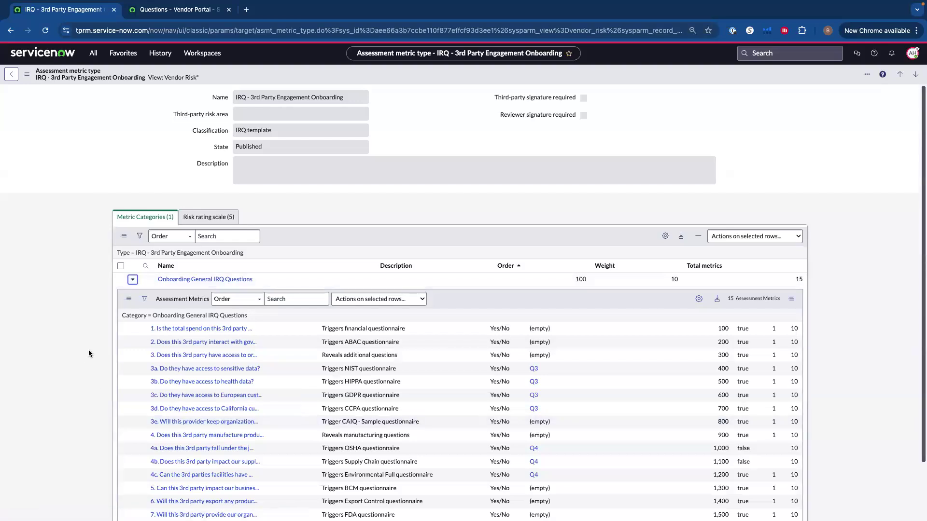
{"action": "scroll", "scroll_direction": "down", "scroll_amount": 3}
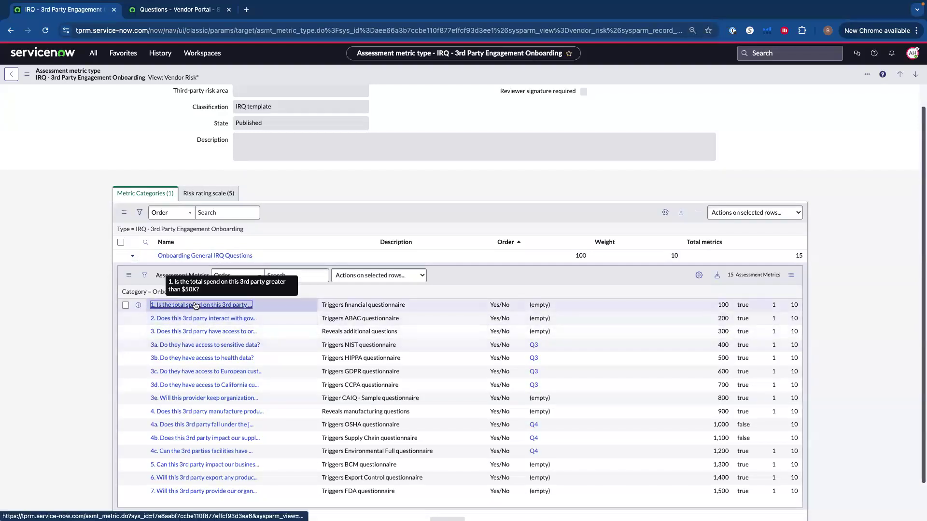
{"action": "left_click", "coordinate": [198, 304]}
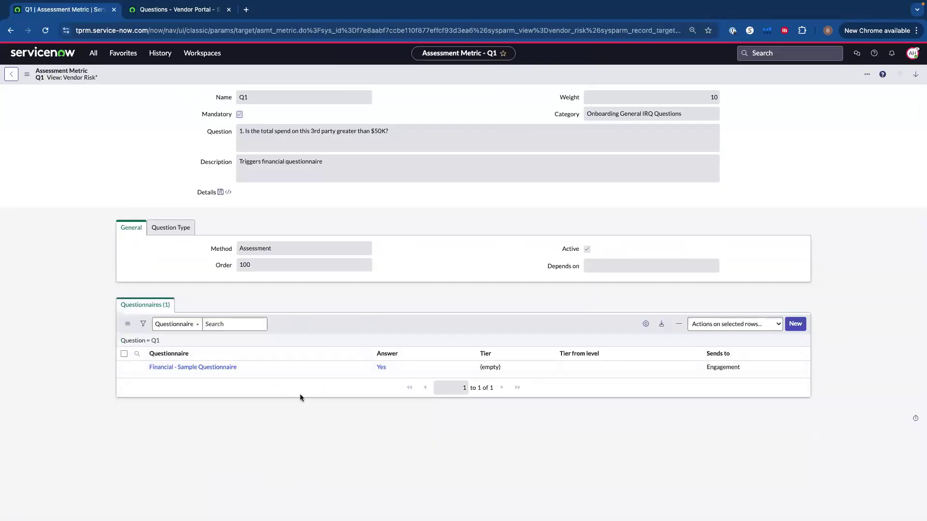
{"action": "mouse_move", "coordinate": [192, 432]}
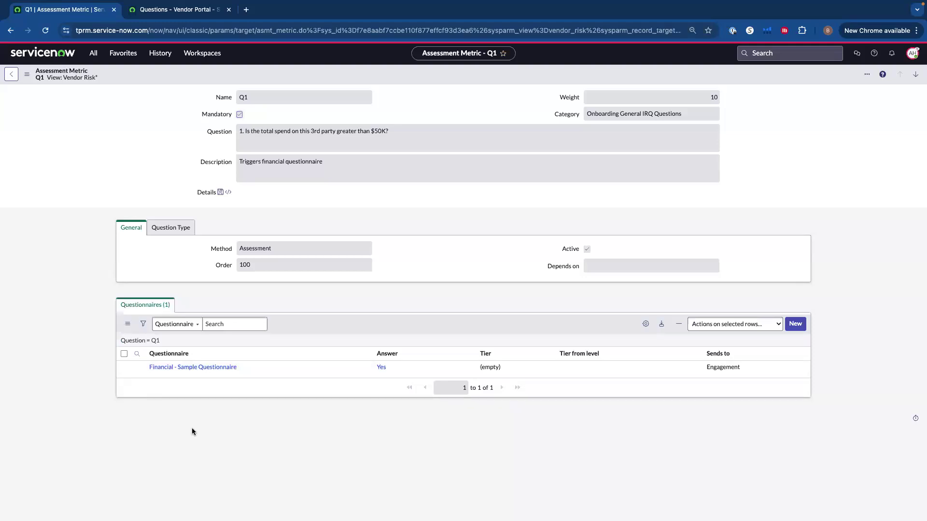
{"action": "mouse_move", "coordinate": [195, 467]}
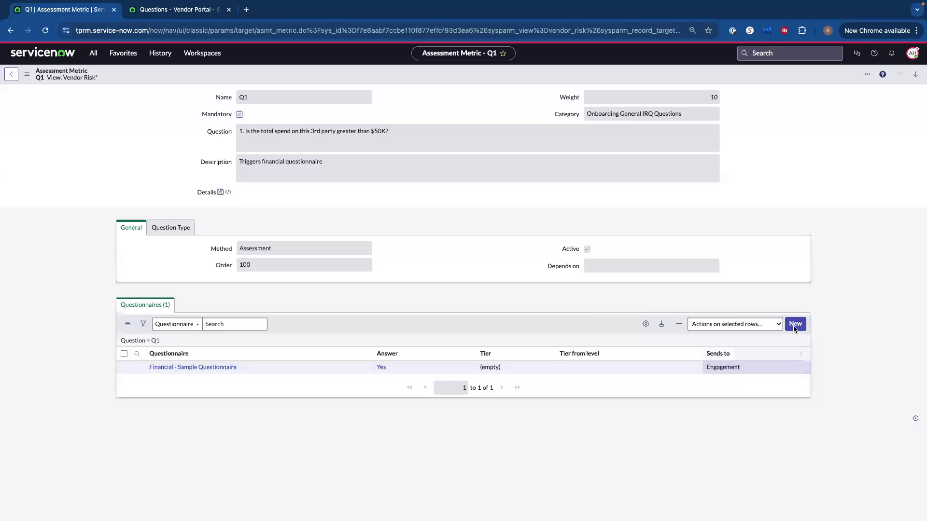
Start a new Question to questionnaire record for Q1, keeping Answer Yes and Tier unset.
{"action": "left_click", "coordinate": [794, 324]}
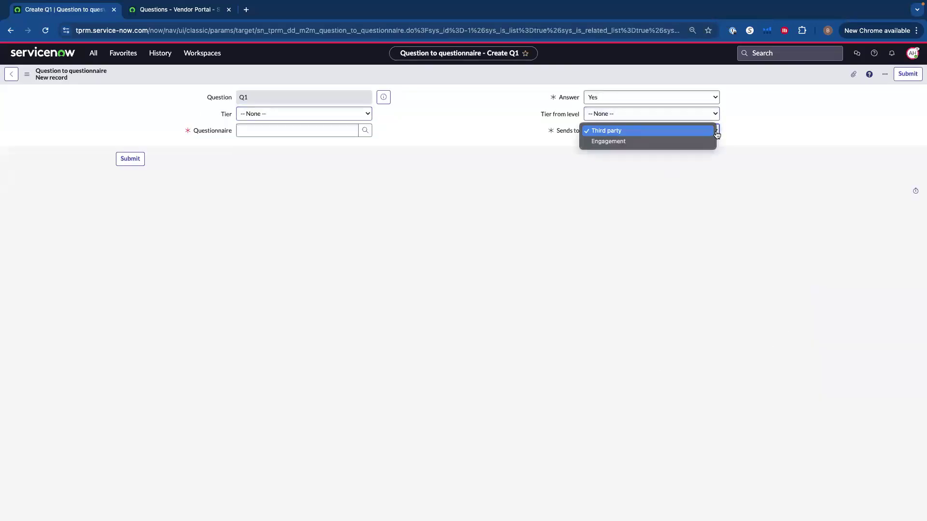
{"action": "mouse_move", "coordinate": [755, 134]}
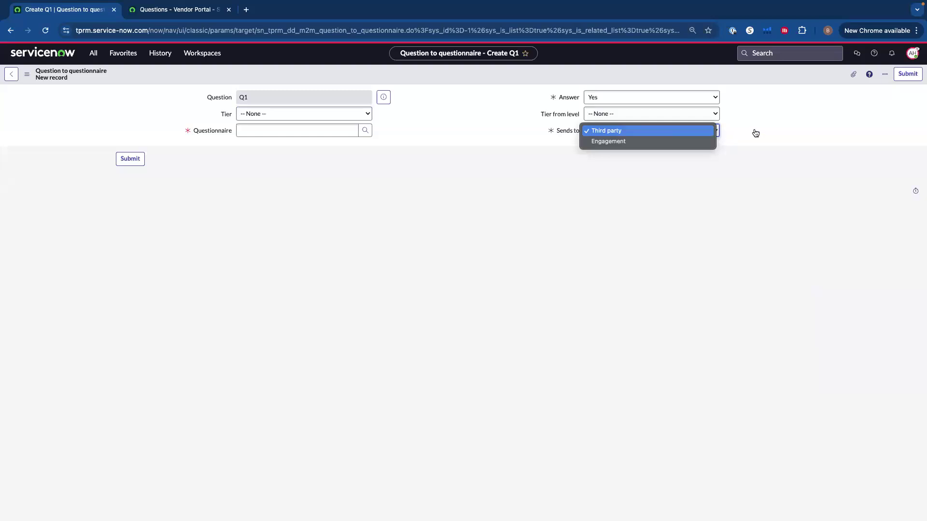
{"action": "left_click", "coordinate": [605, 130]}
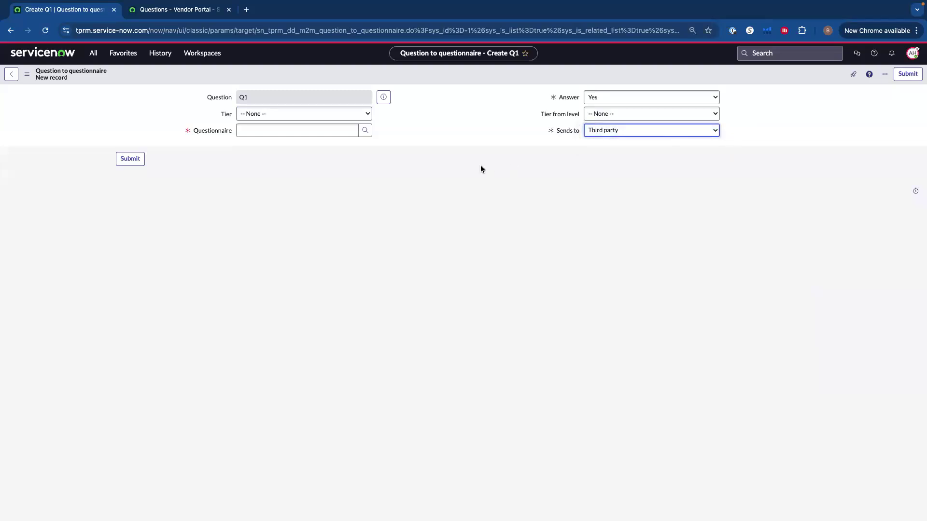
{"action": "mouse_move", "coordinate": [670, 80]}
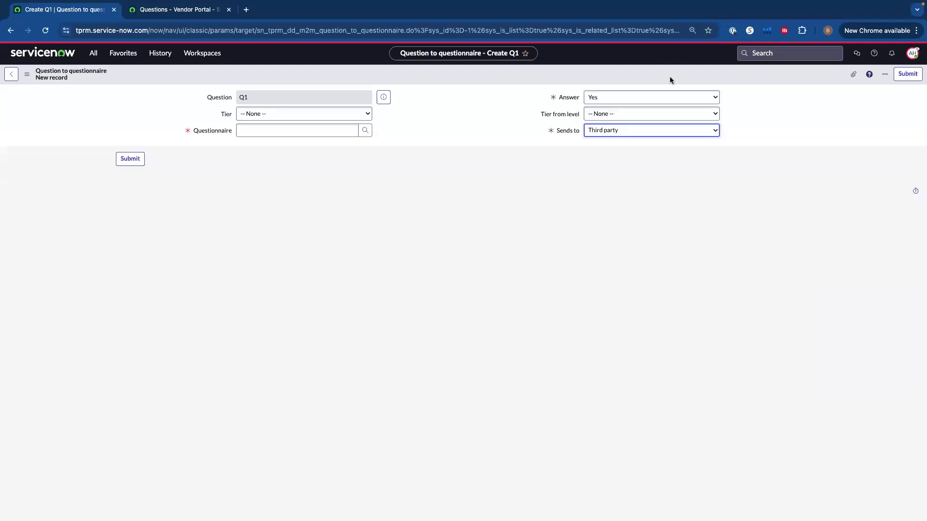
{"action": "left_click", "coordinate": [650, 97]}
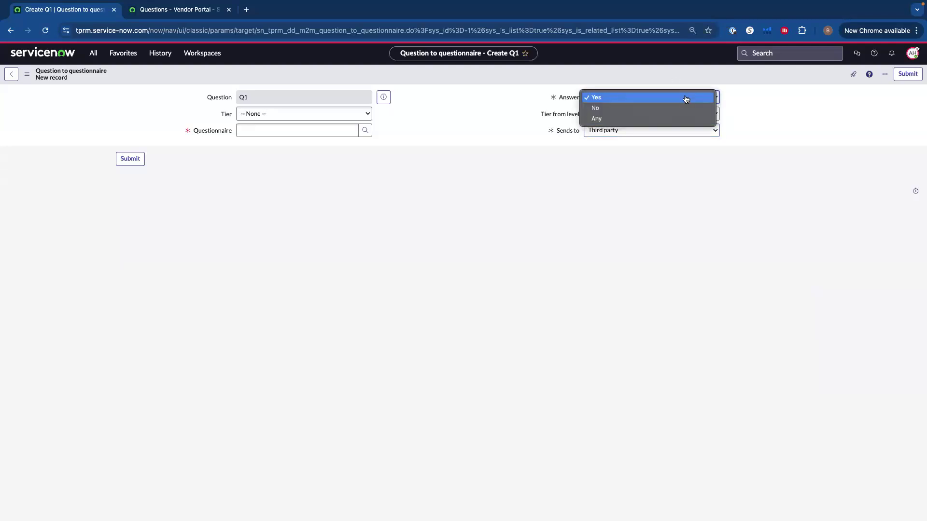
{"action": "left_click", "coordinate": [595, 97]}
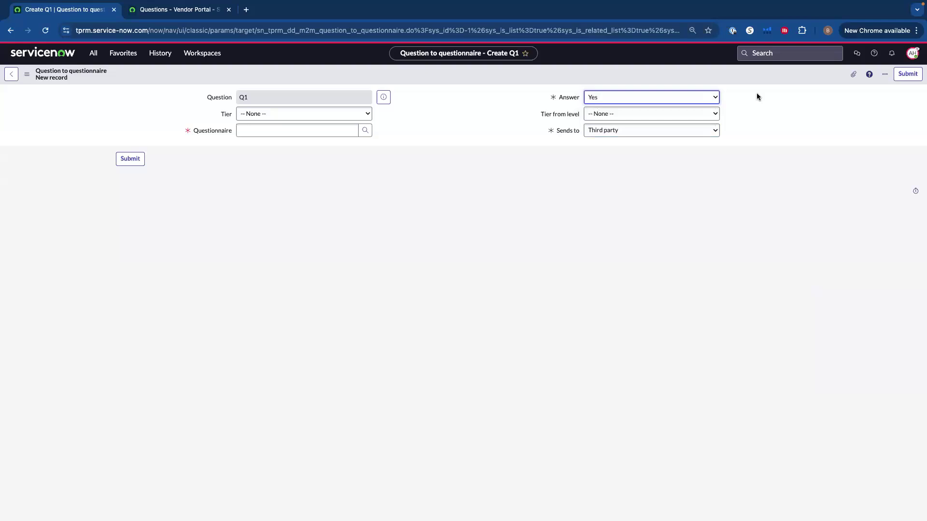
{"action": "left_click", "coordinate": [303, 114]}
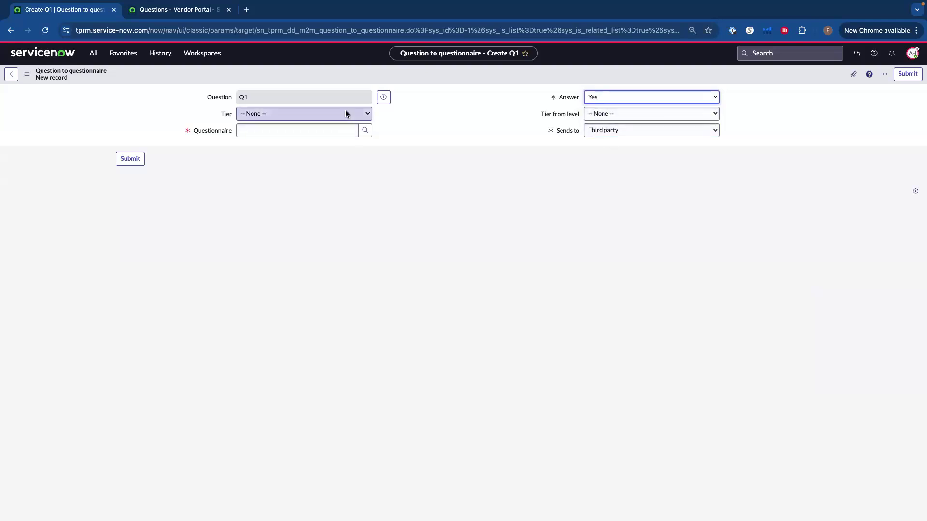
{"action": "left_click", "coordinate": [303, 114]}
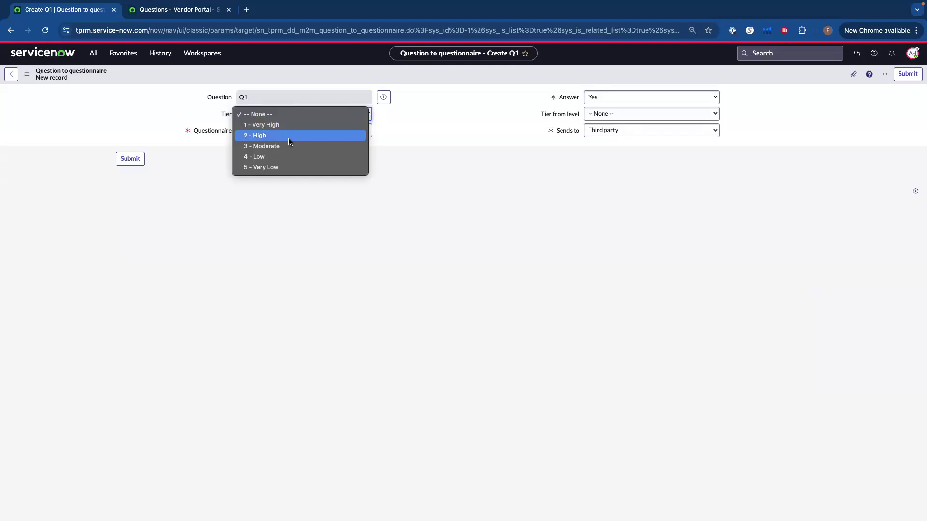
{"action": "left_click", "coordinate": [256, 114]}
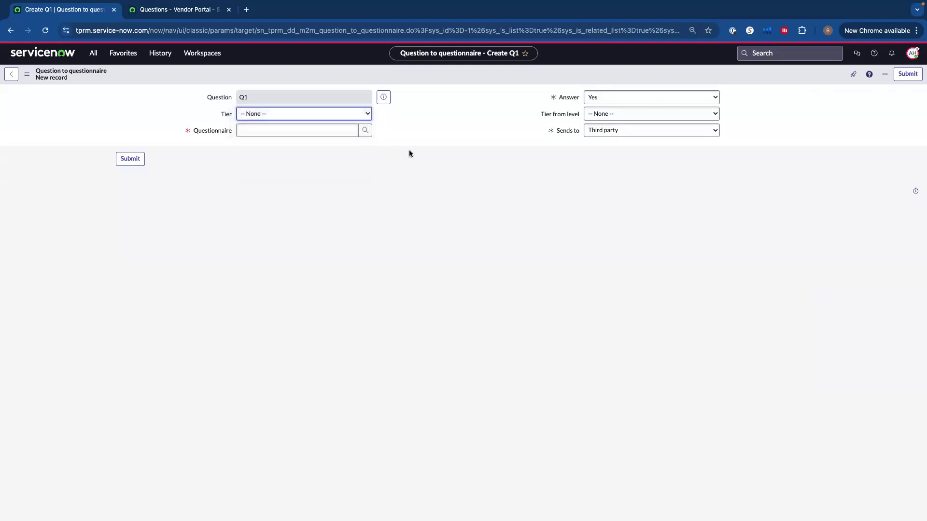
Review Tier from level and Sends to options, leaving Third party as recipient and questionnaire empty.
{"action": "left_click", "coordinate": [650, 114]}
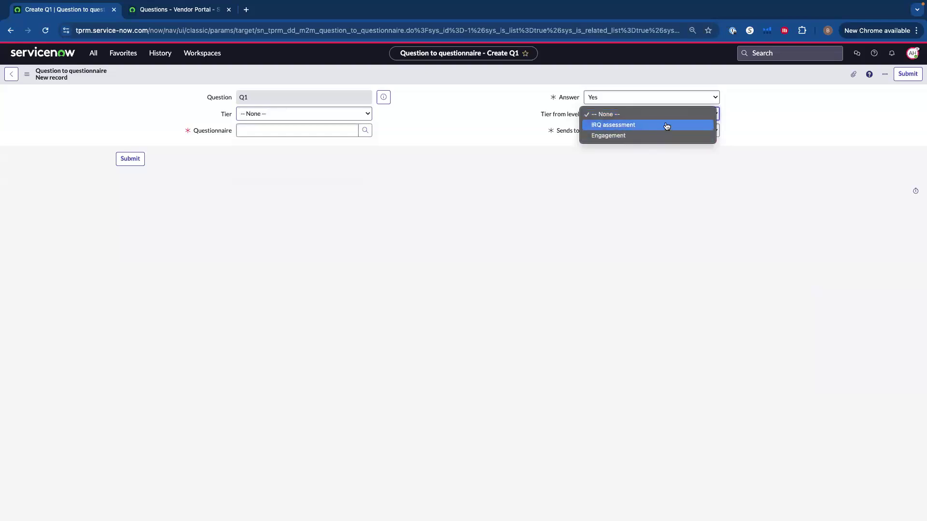
{"action": "mouse_move", "coordinate": [489, 108]}
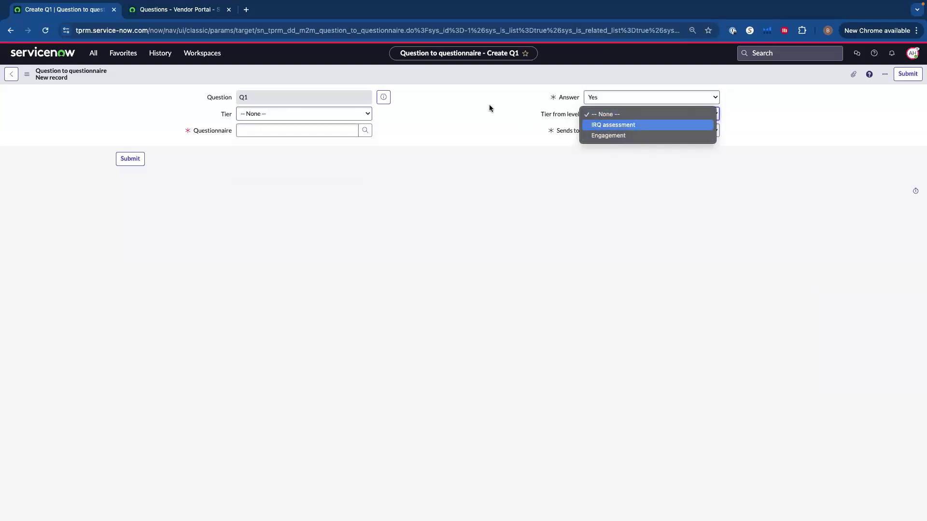
{"action": "left_click", "coordinate": [618, 114]}
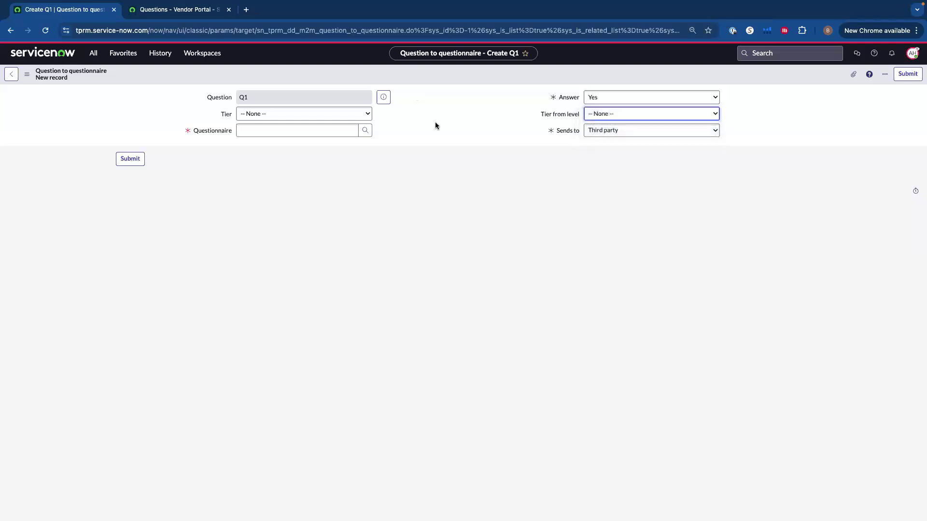
{"action": "left_click", "coordinate": [297, 130]}
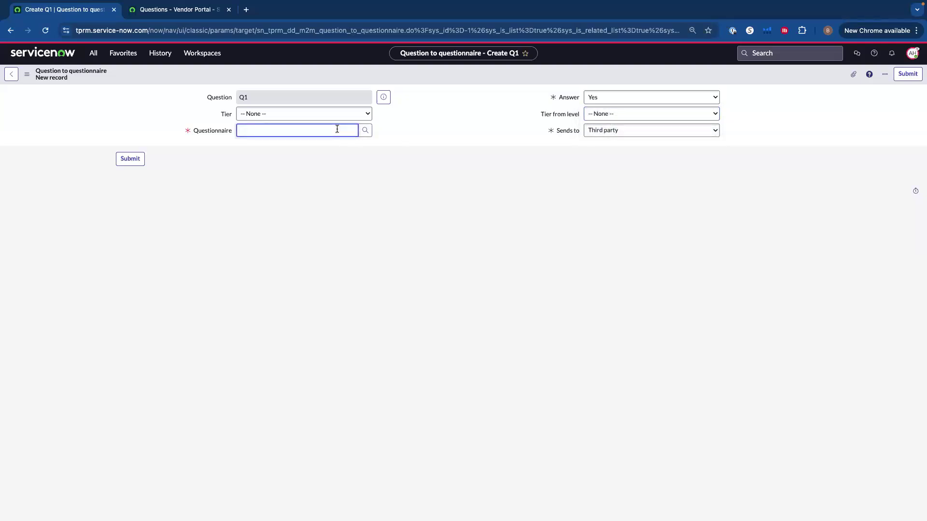
{"action": "left_click", "coordinate": [650, 131]}
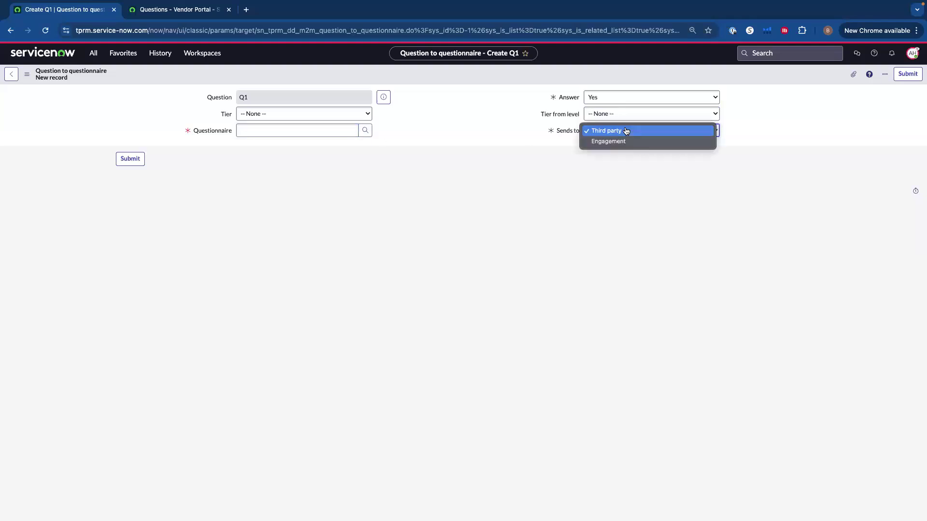
{"action": "mouse_move", "coordinate": [609, 200]}
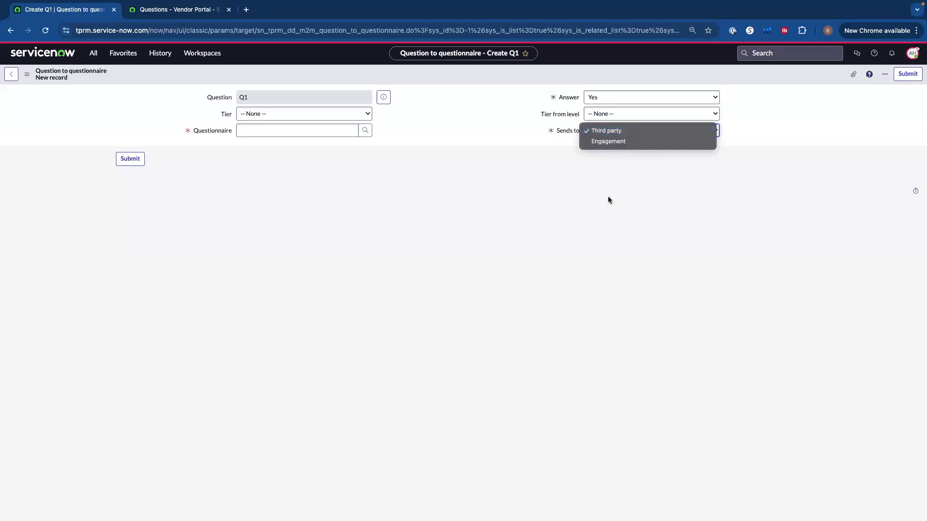
{"action": "left_click", "coordinate": [605, 130]}
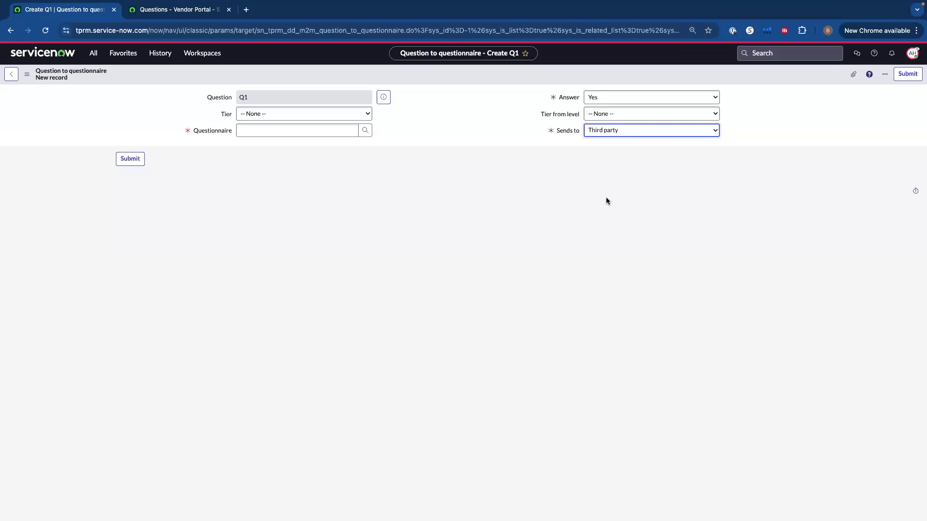
{"action": "mouse_move", "coordinate": [589, 208]}
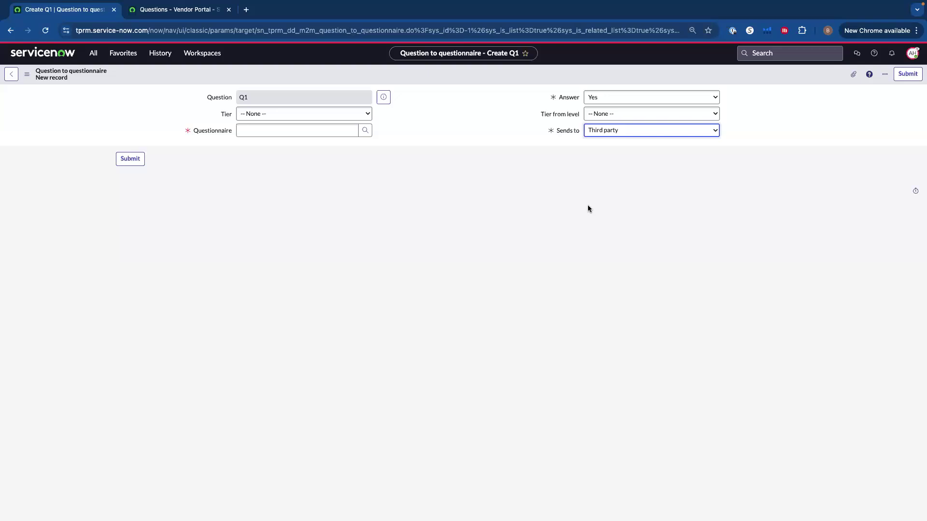
{"action": "mouse_move", "coordinate": [587, 206]}
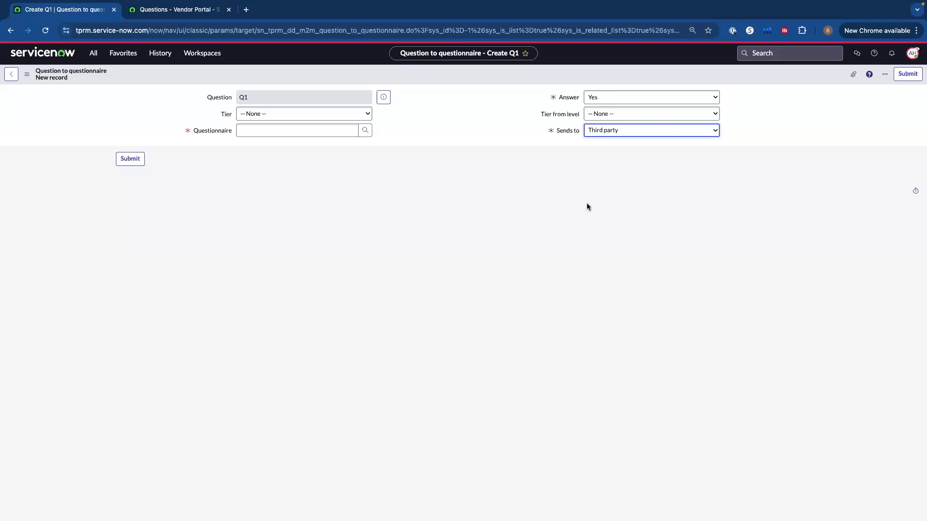